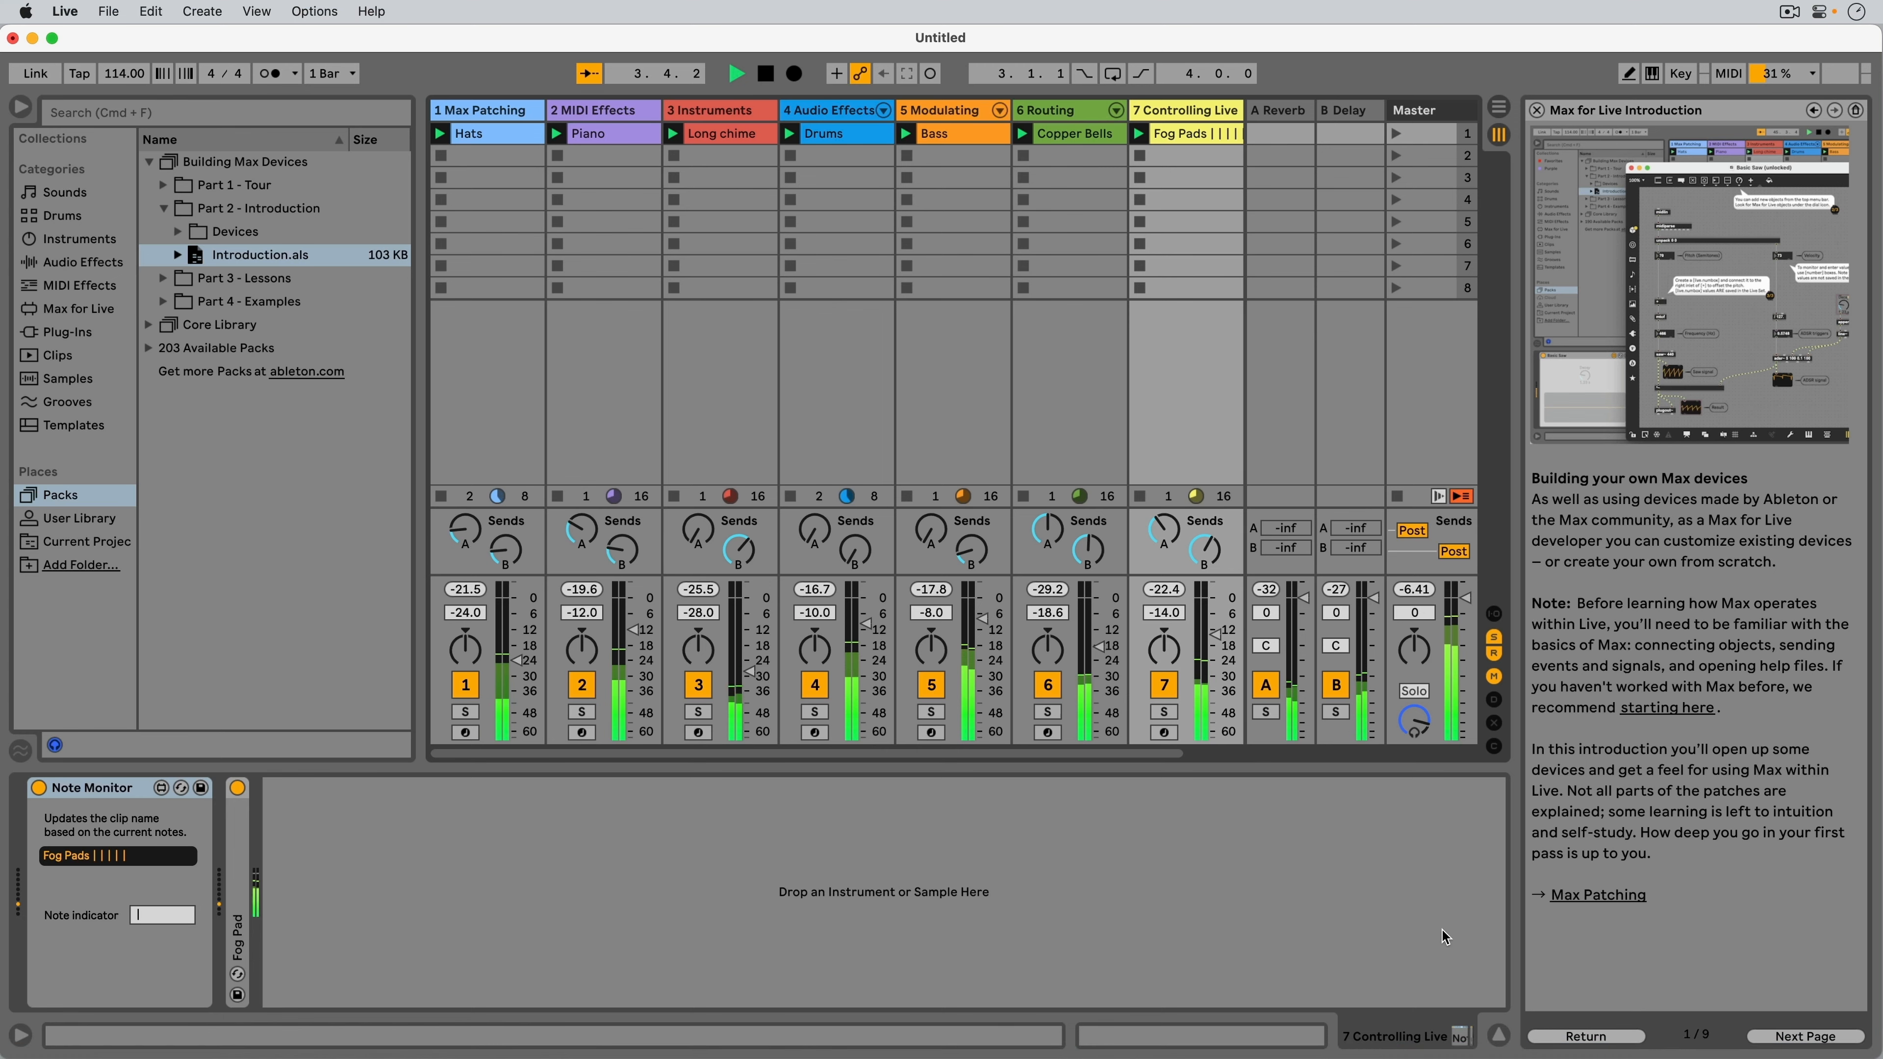
Step: Advance the Help View lesson to the Controlling Live page about Note Monitor on track 7
left_click(1802, 1036)
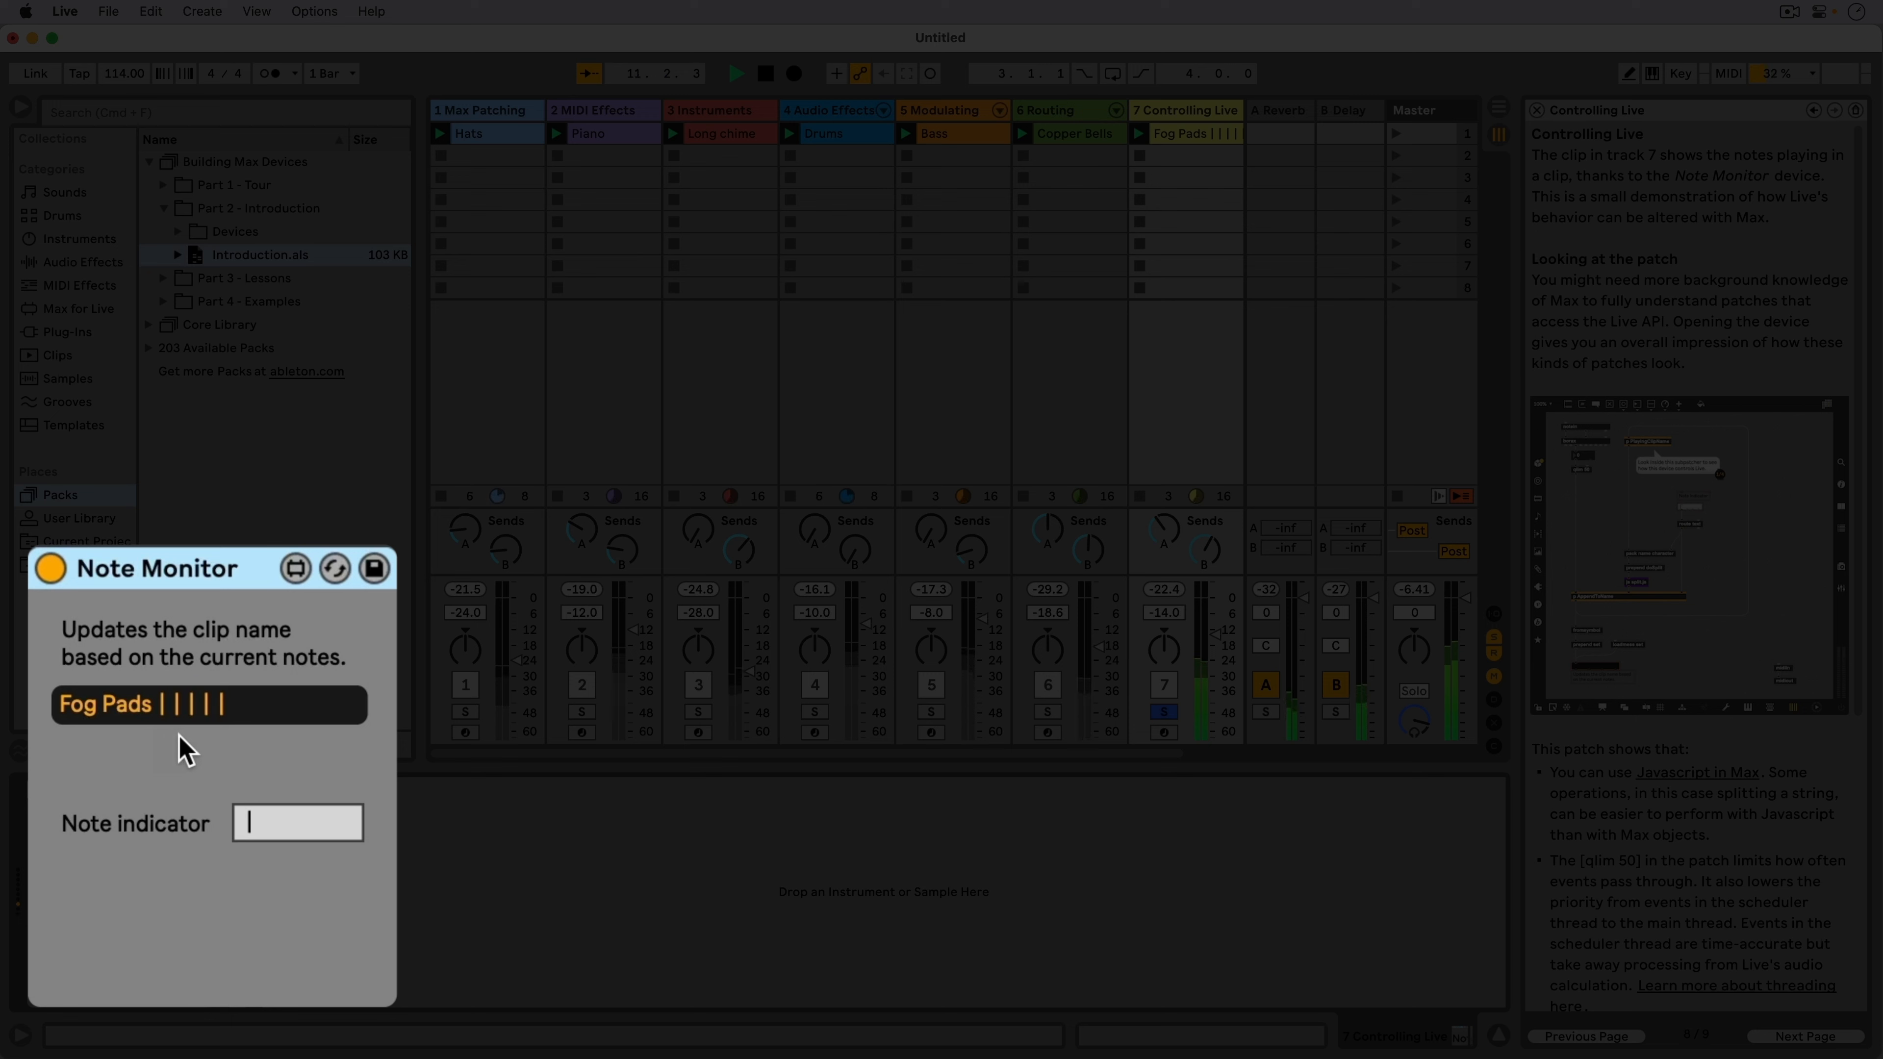
mouse_move(231, 738)
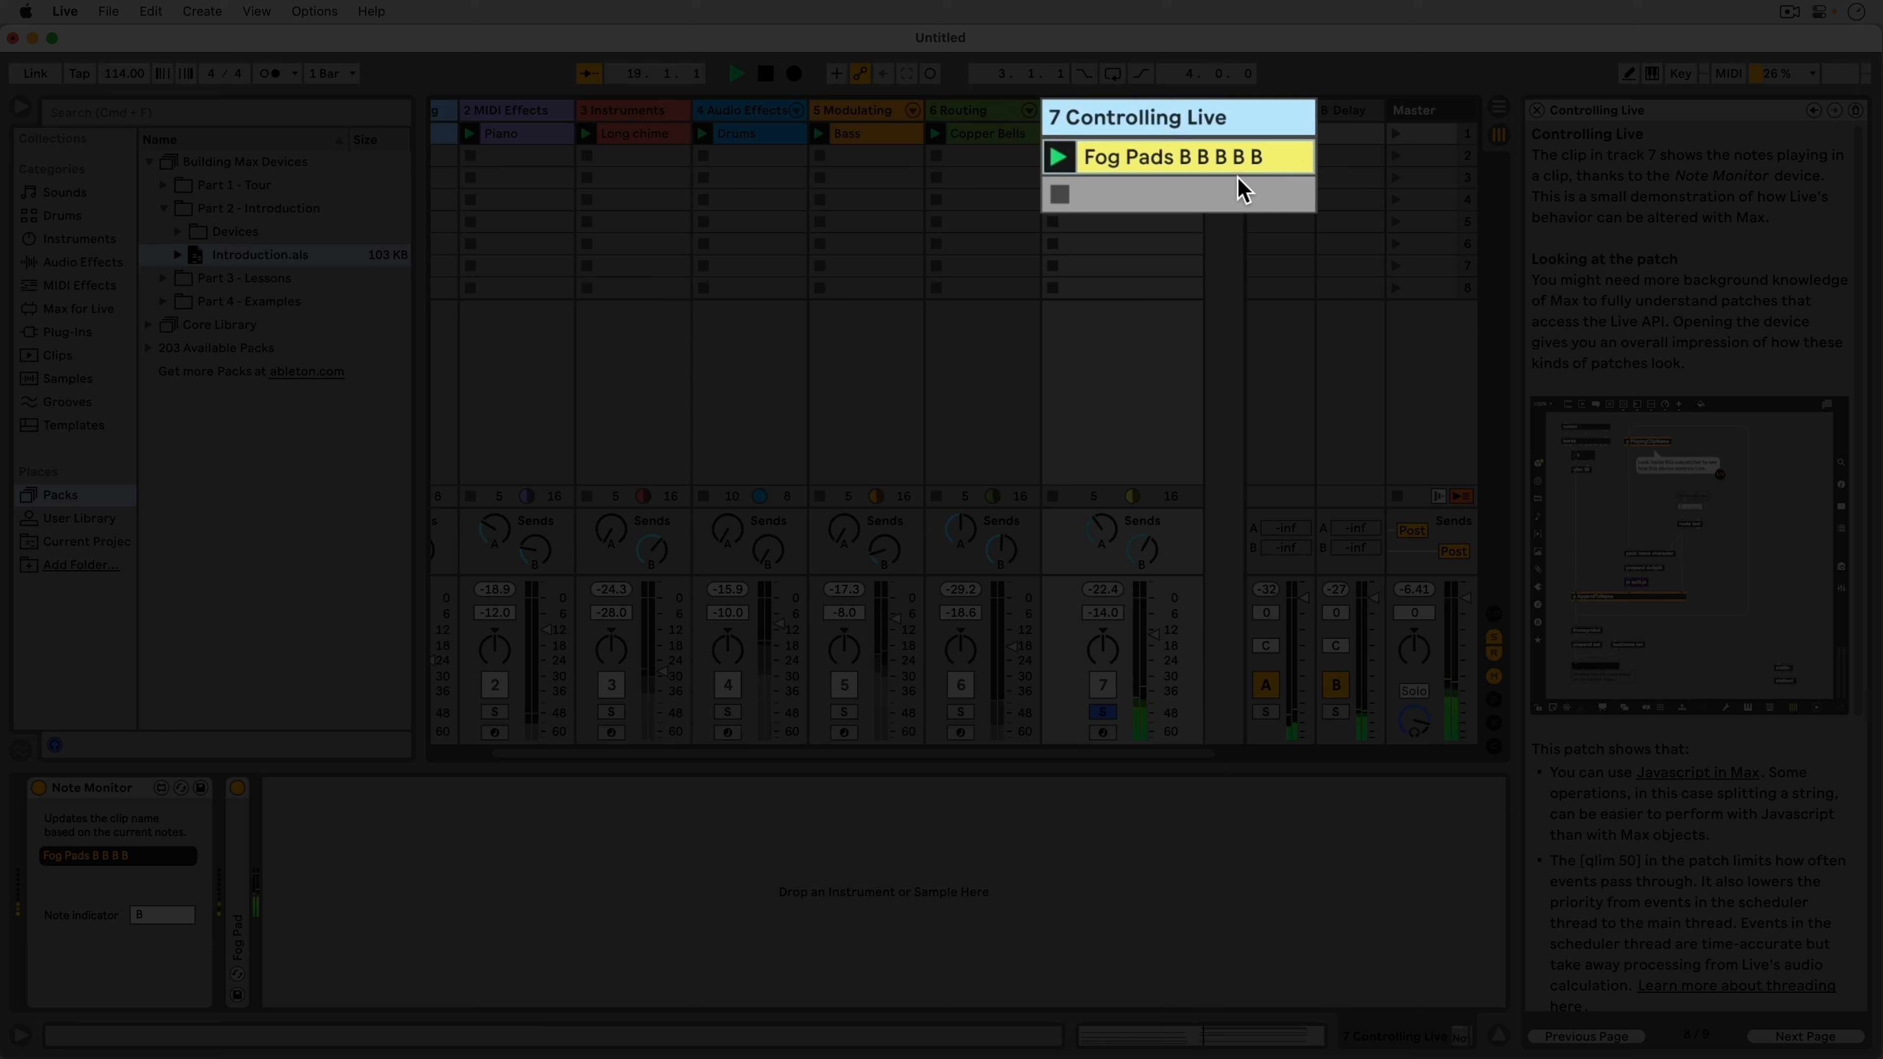
mouse_move(1245, 187)
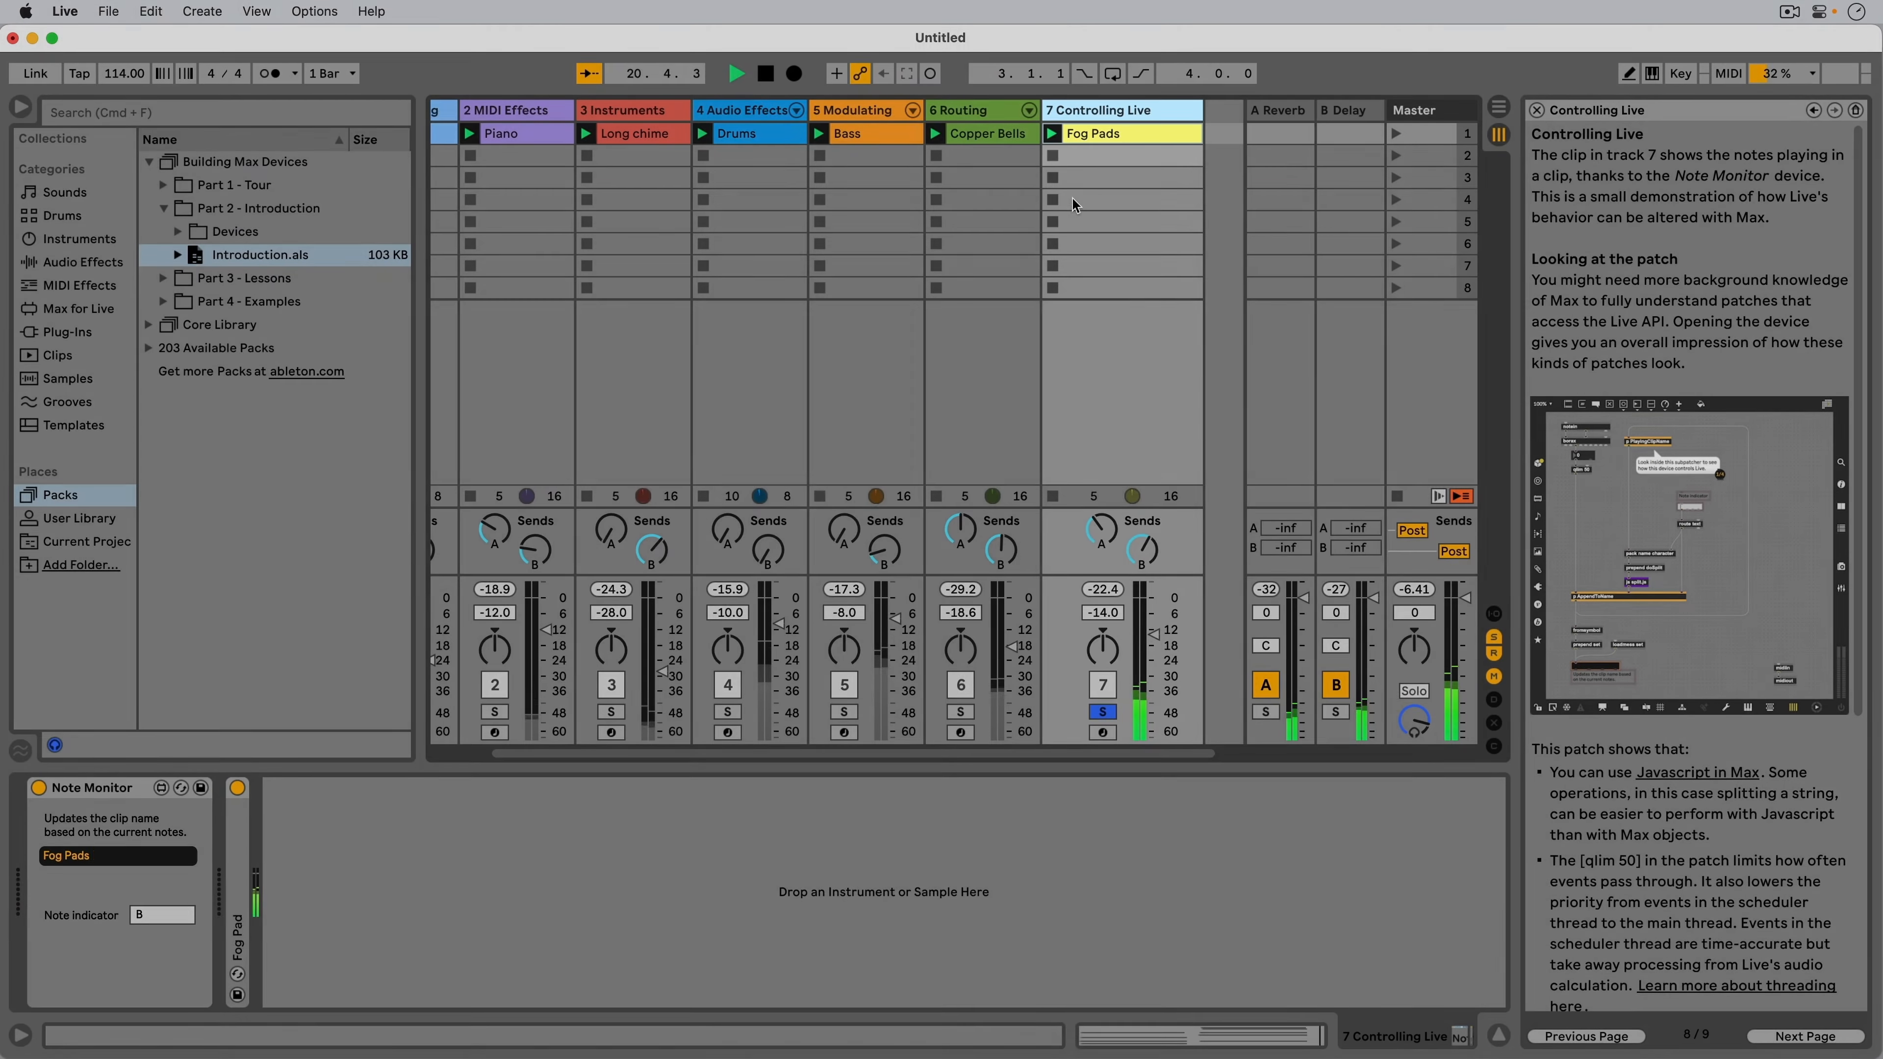
Step: Bring the Note Monitor device into Max and switch it to patching view for editing
left_click(161, 791)
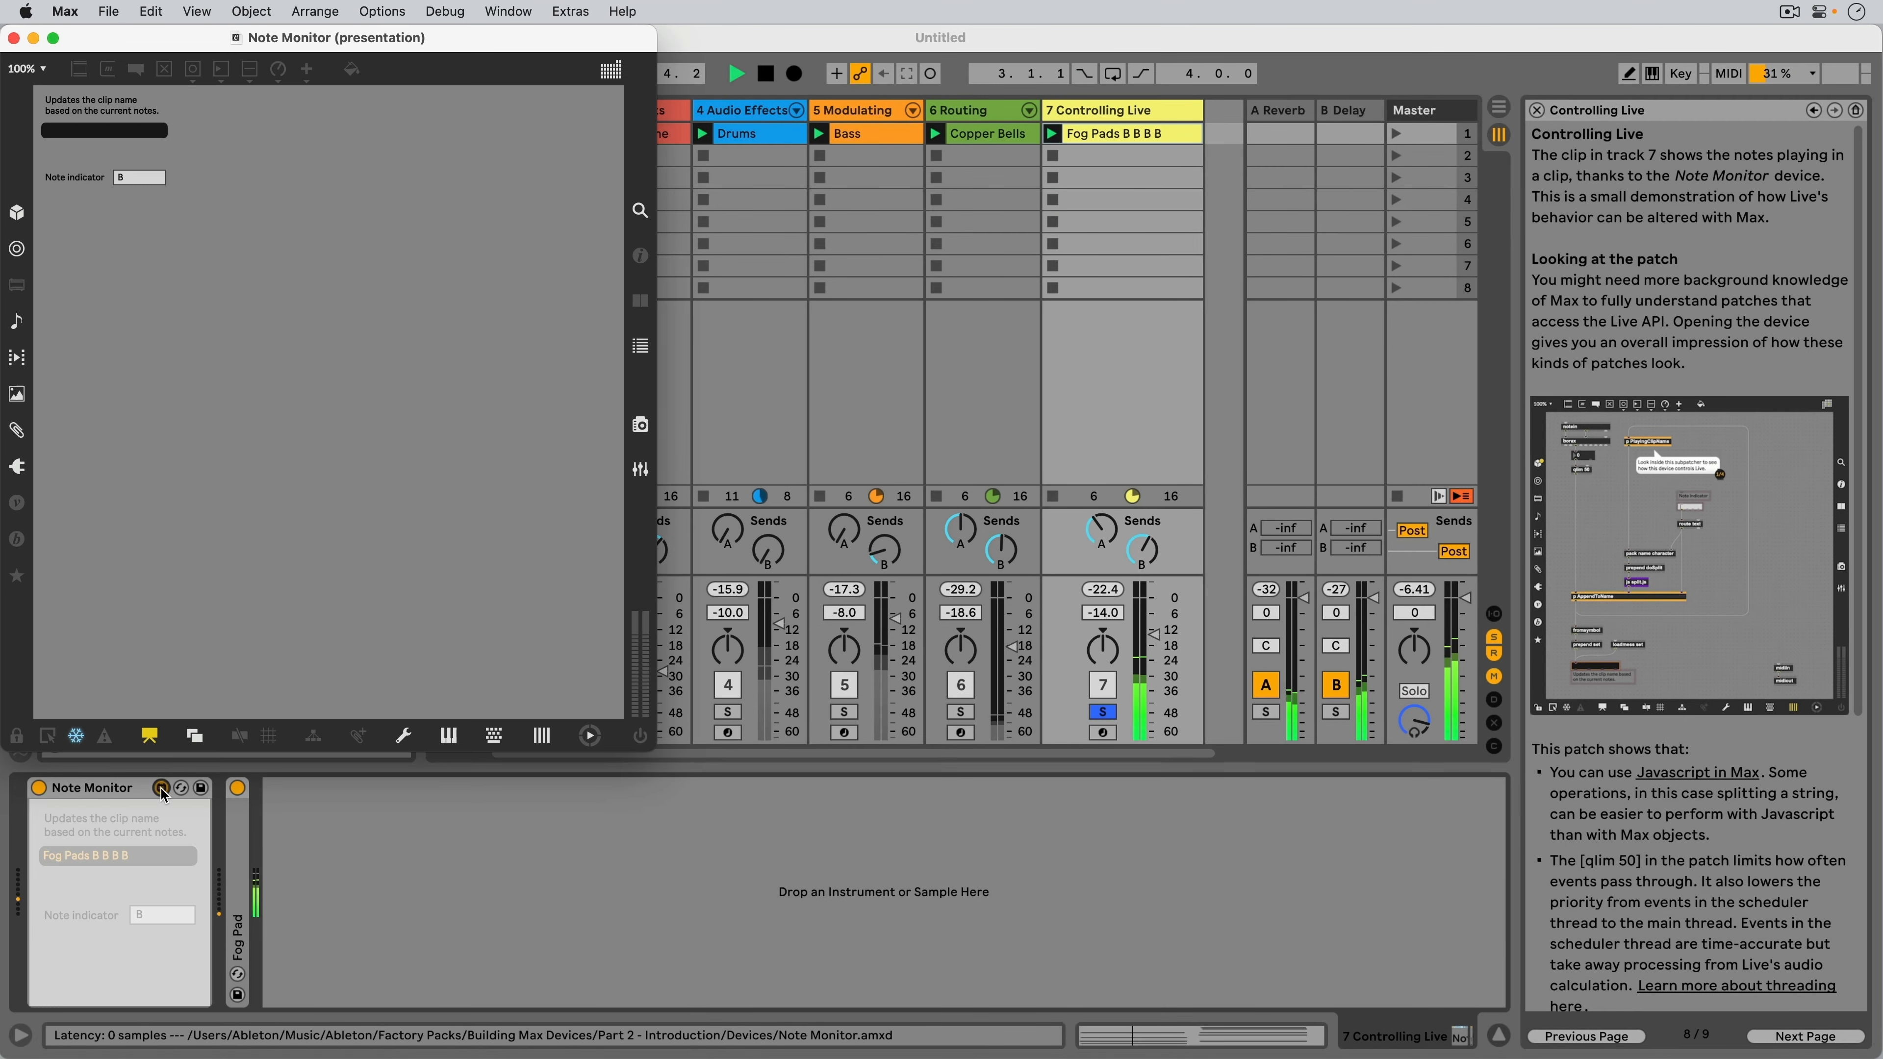
left_click(161, 787)
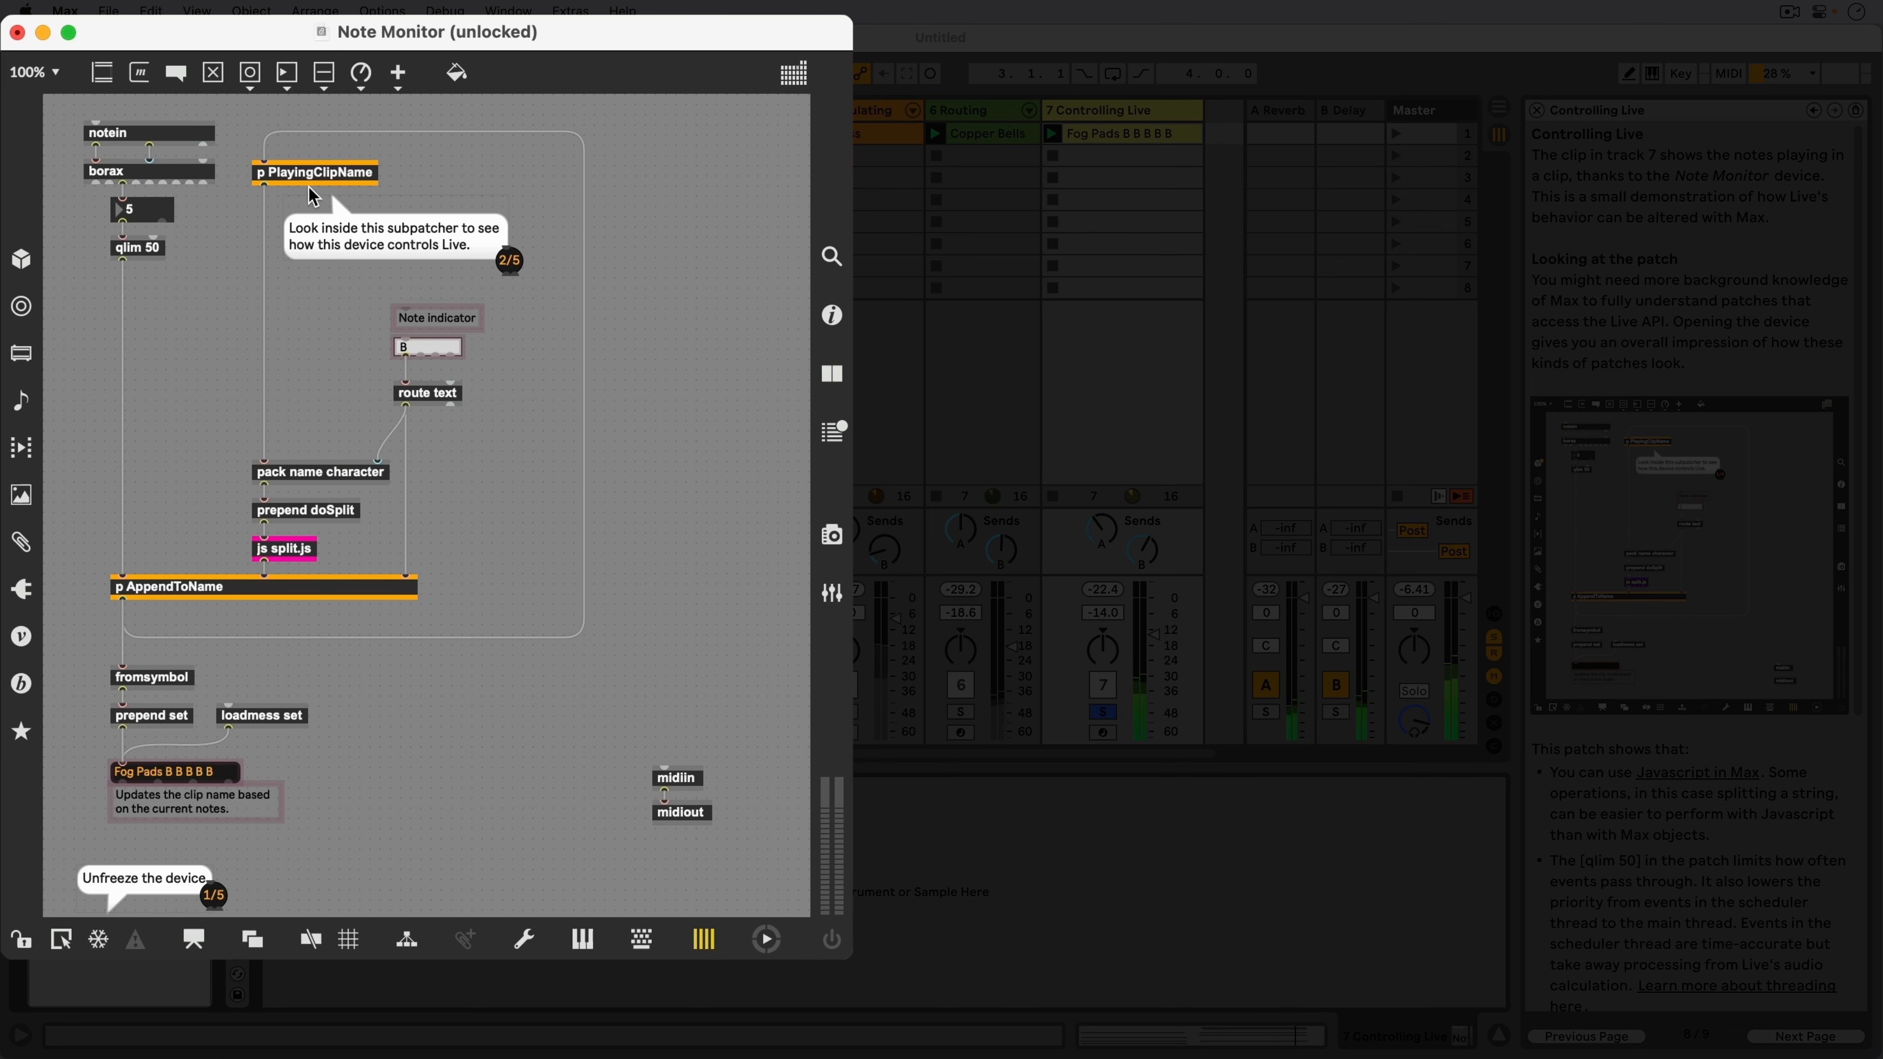
Step: Reveal the PlayingClipName subpatcher with its live.path, live.observer and live.object chain
double_click(315, 171)
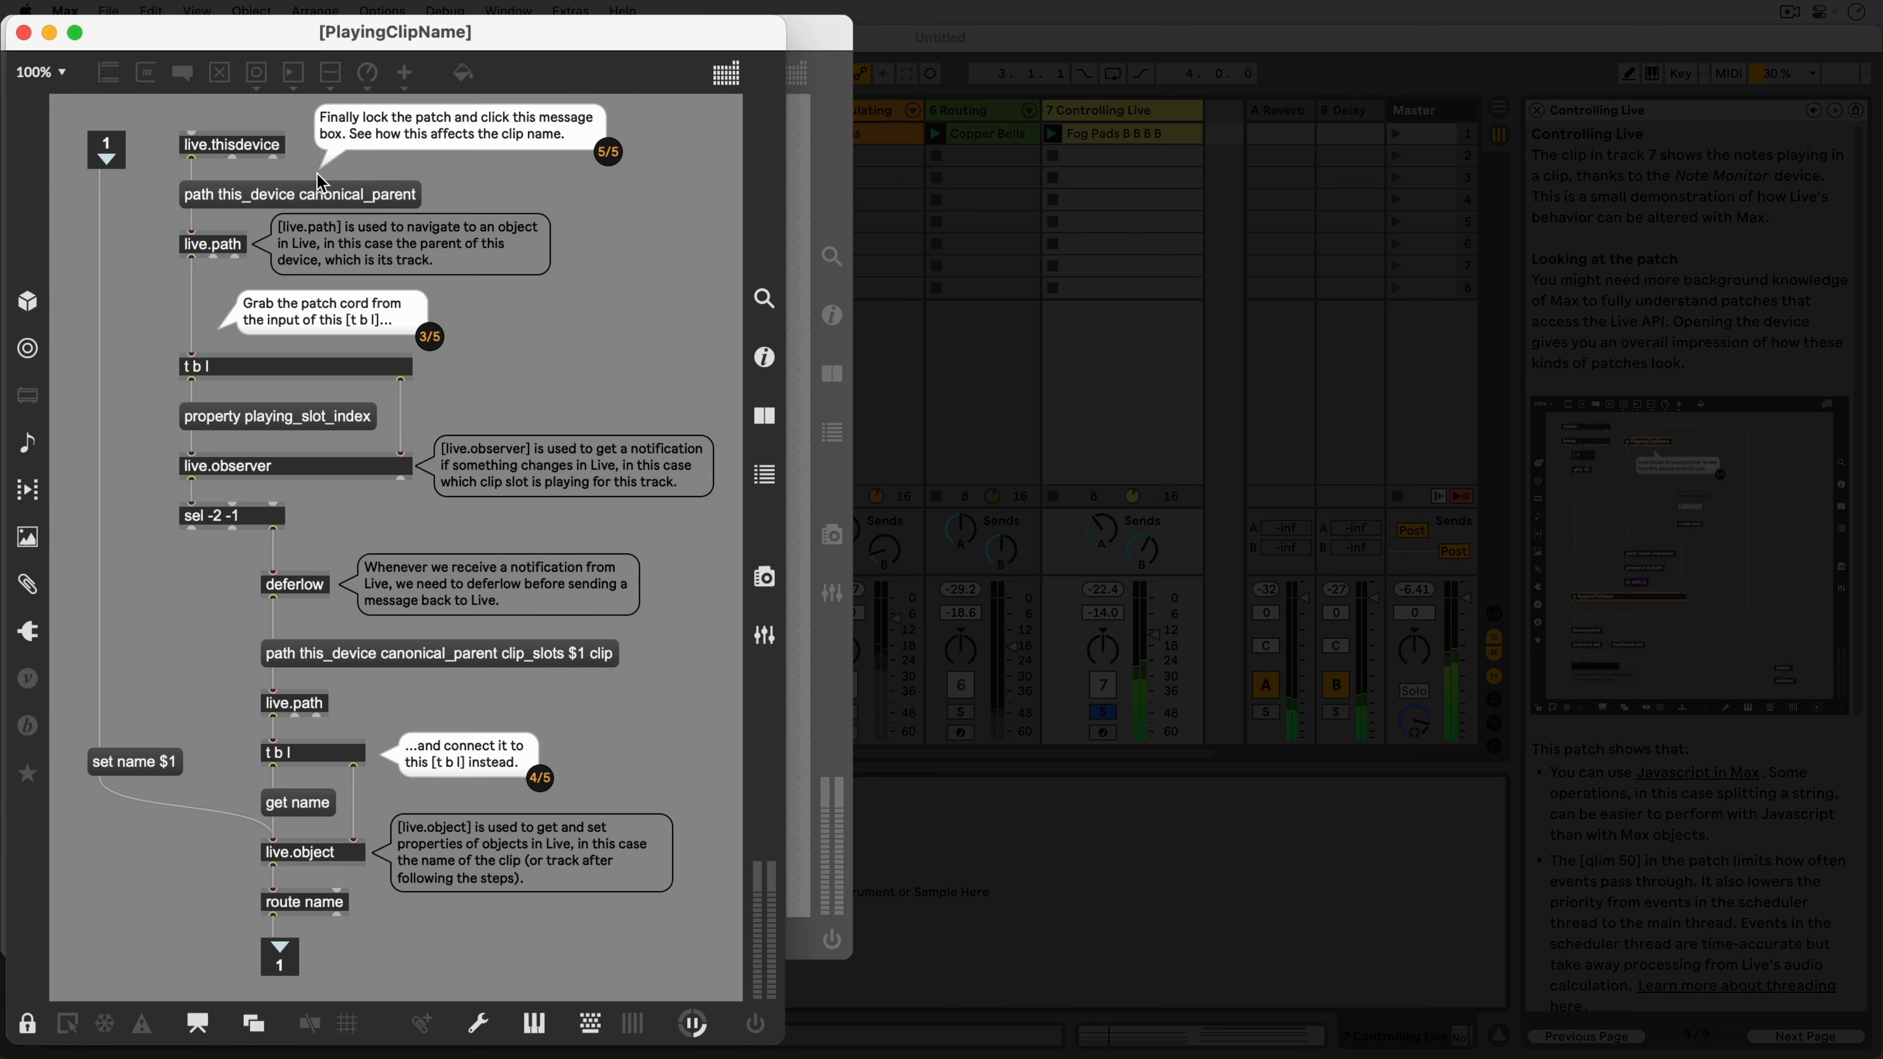
mouse_move(233, 174)
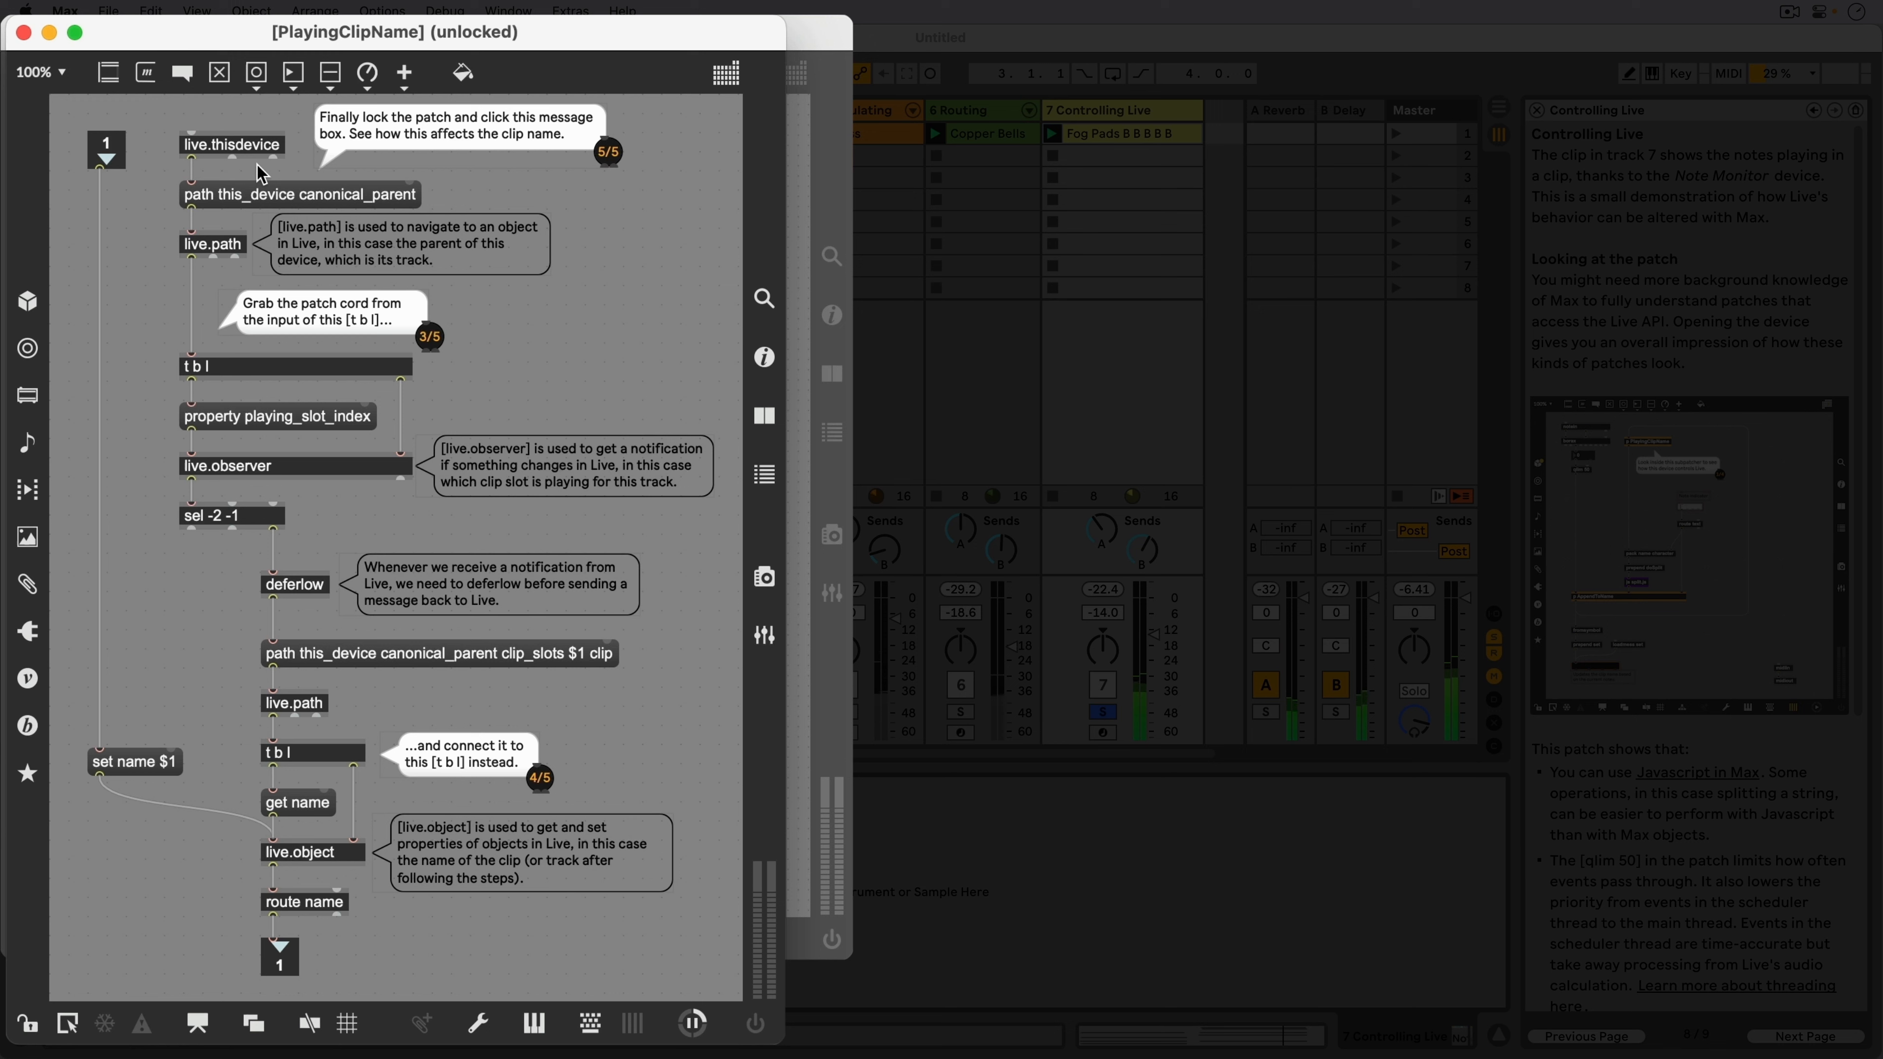
mouse_move(192, 160)
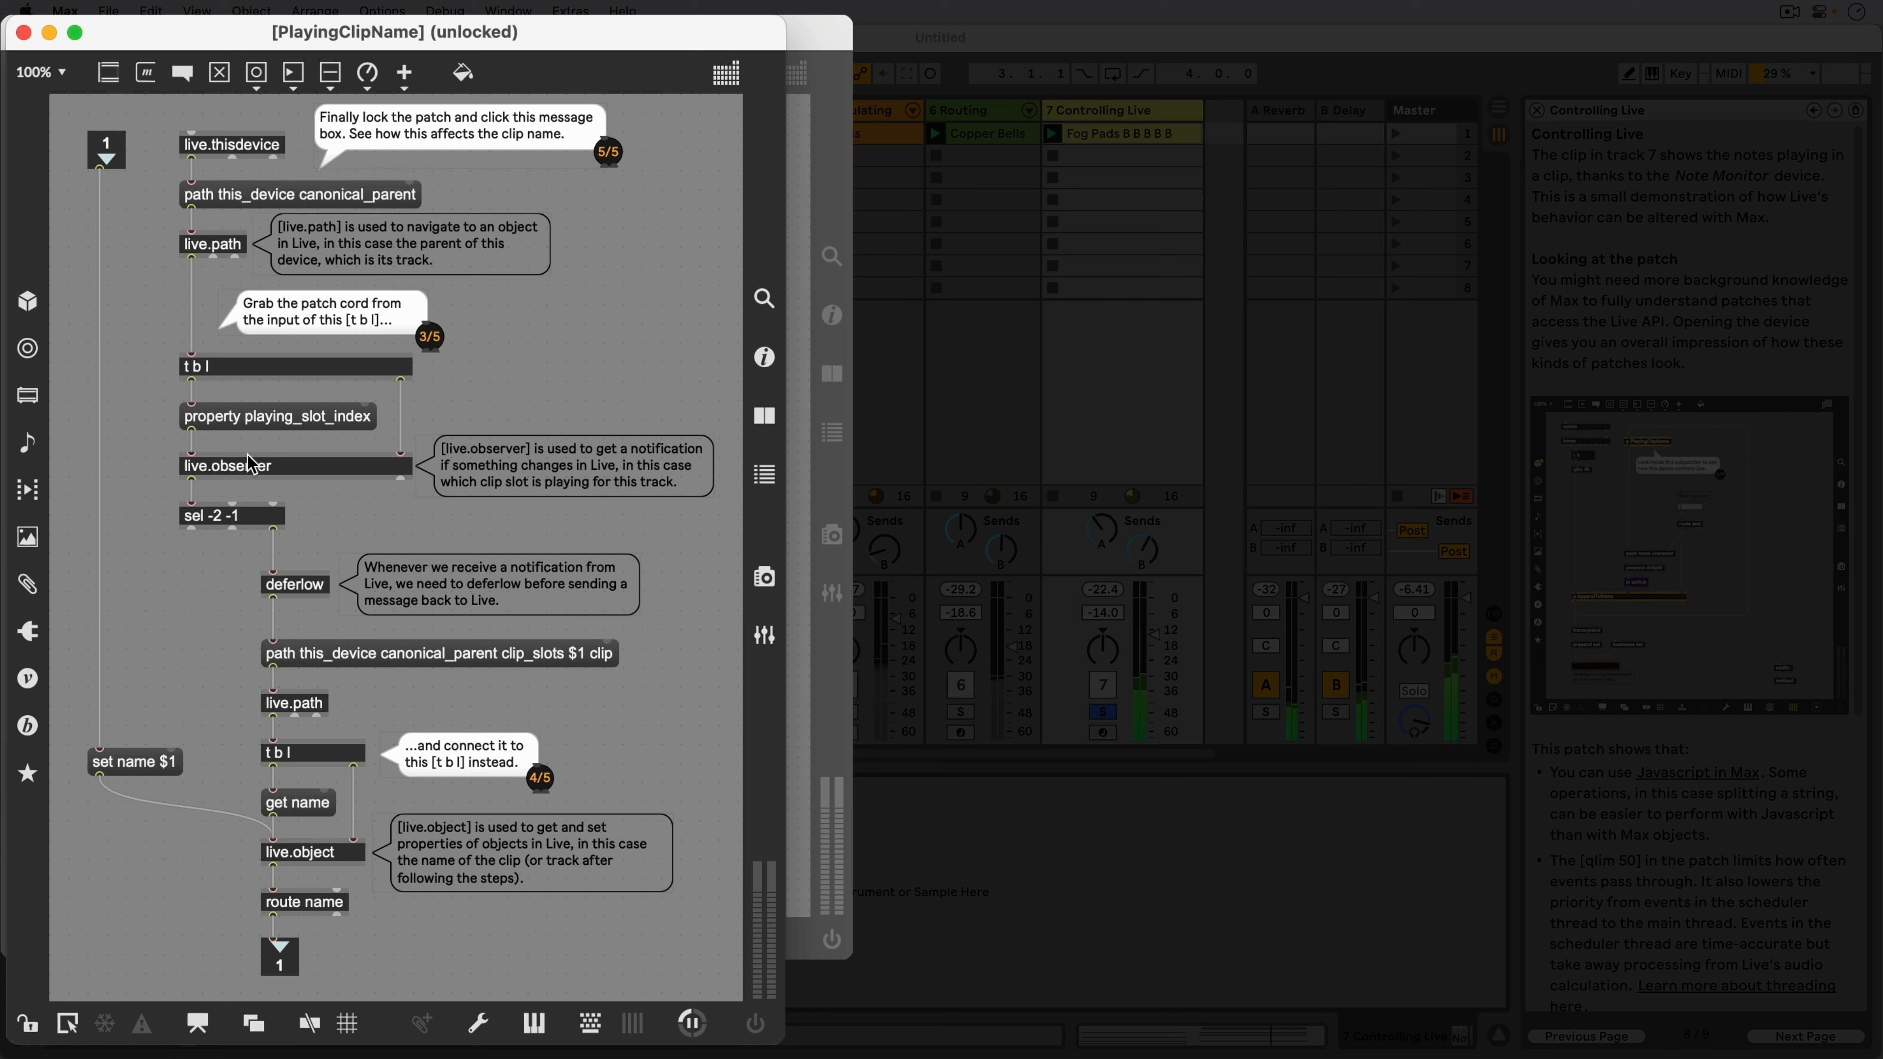
mouse_move(165, 250)
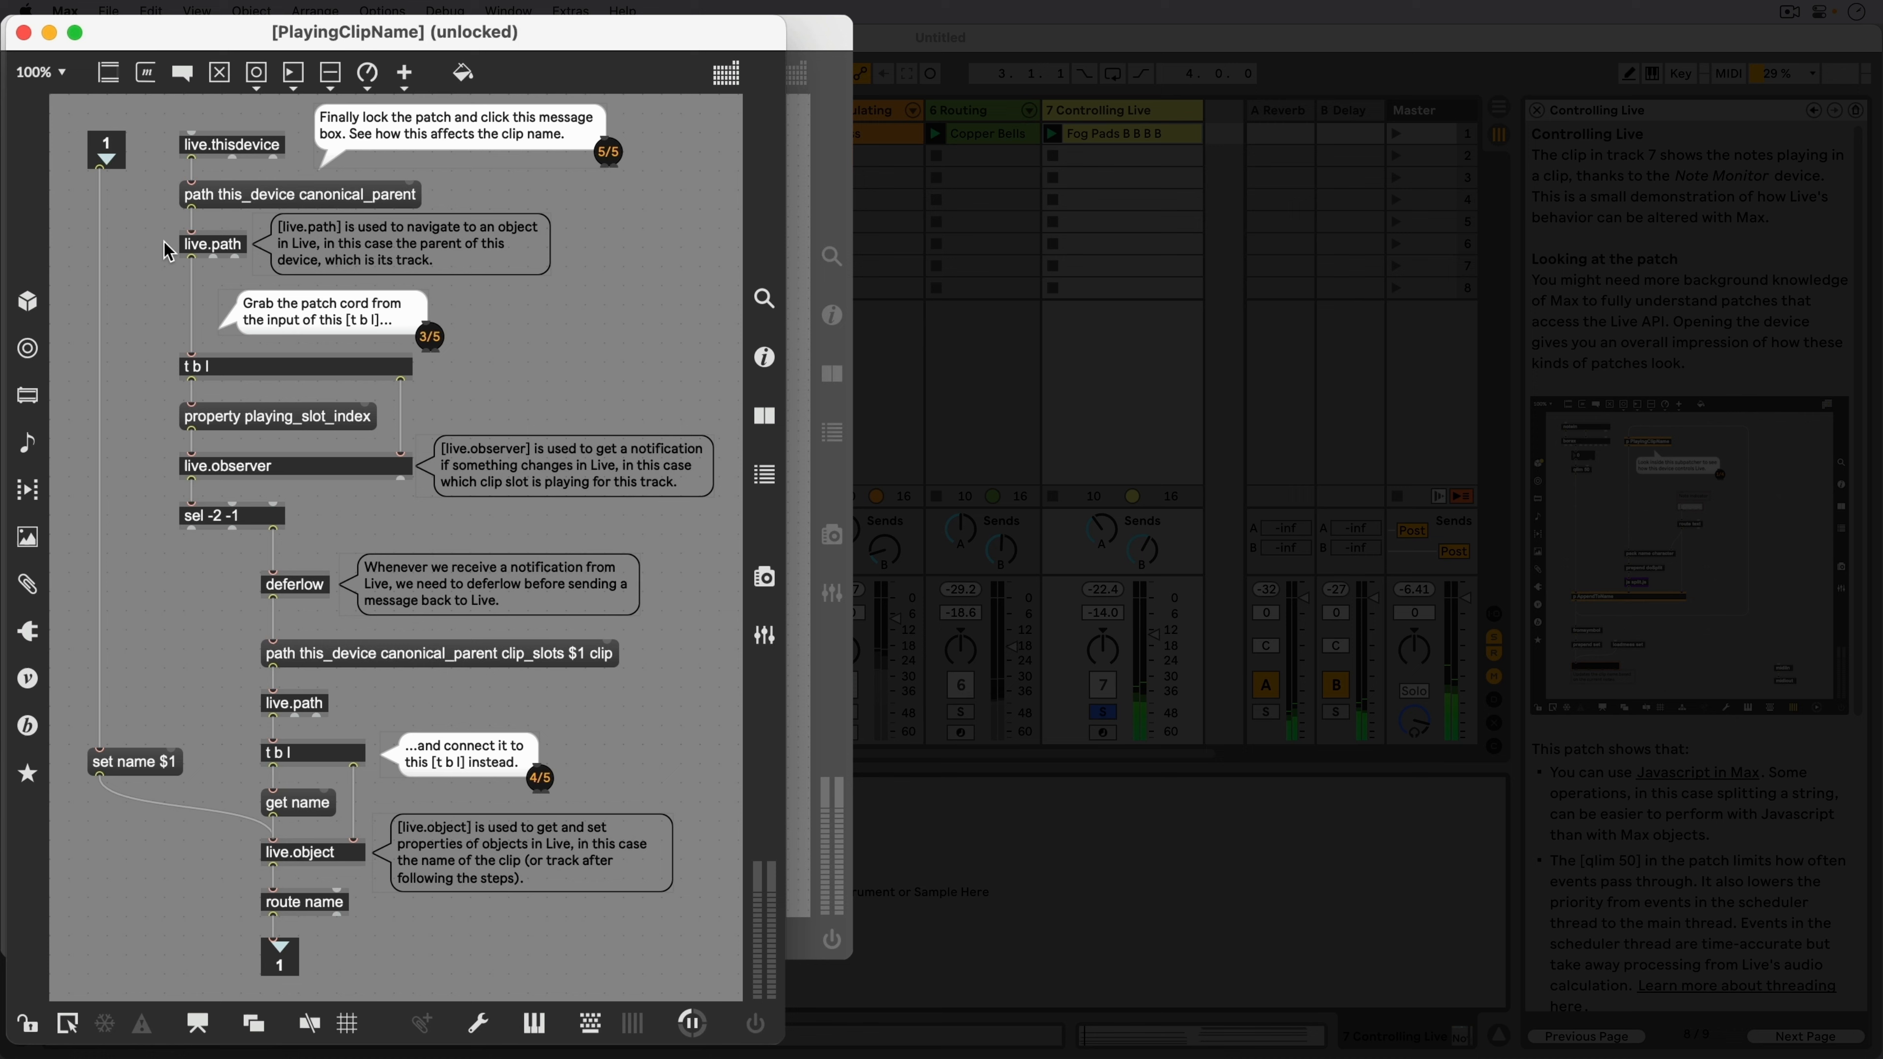
mouse_move(151, 235)
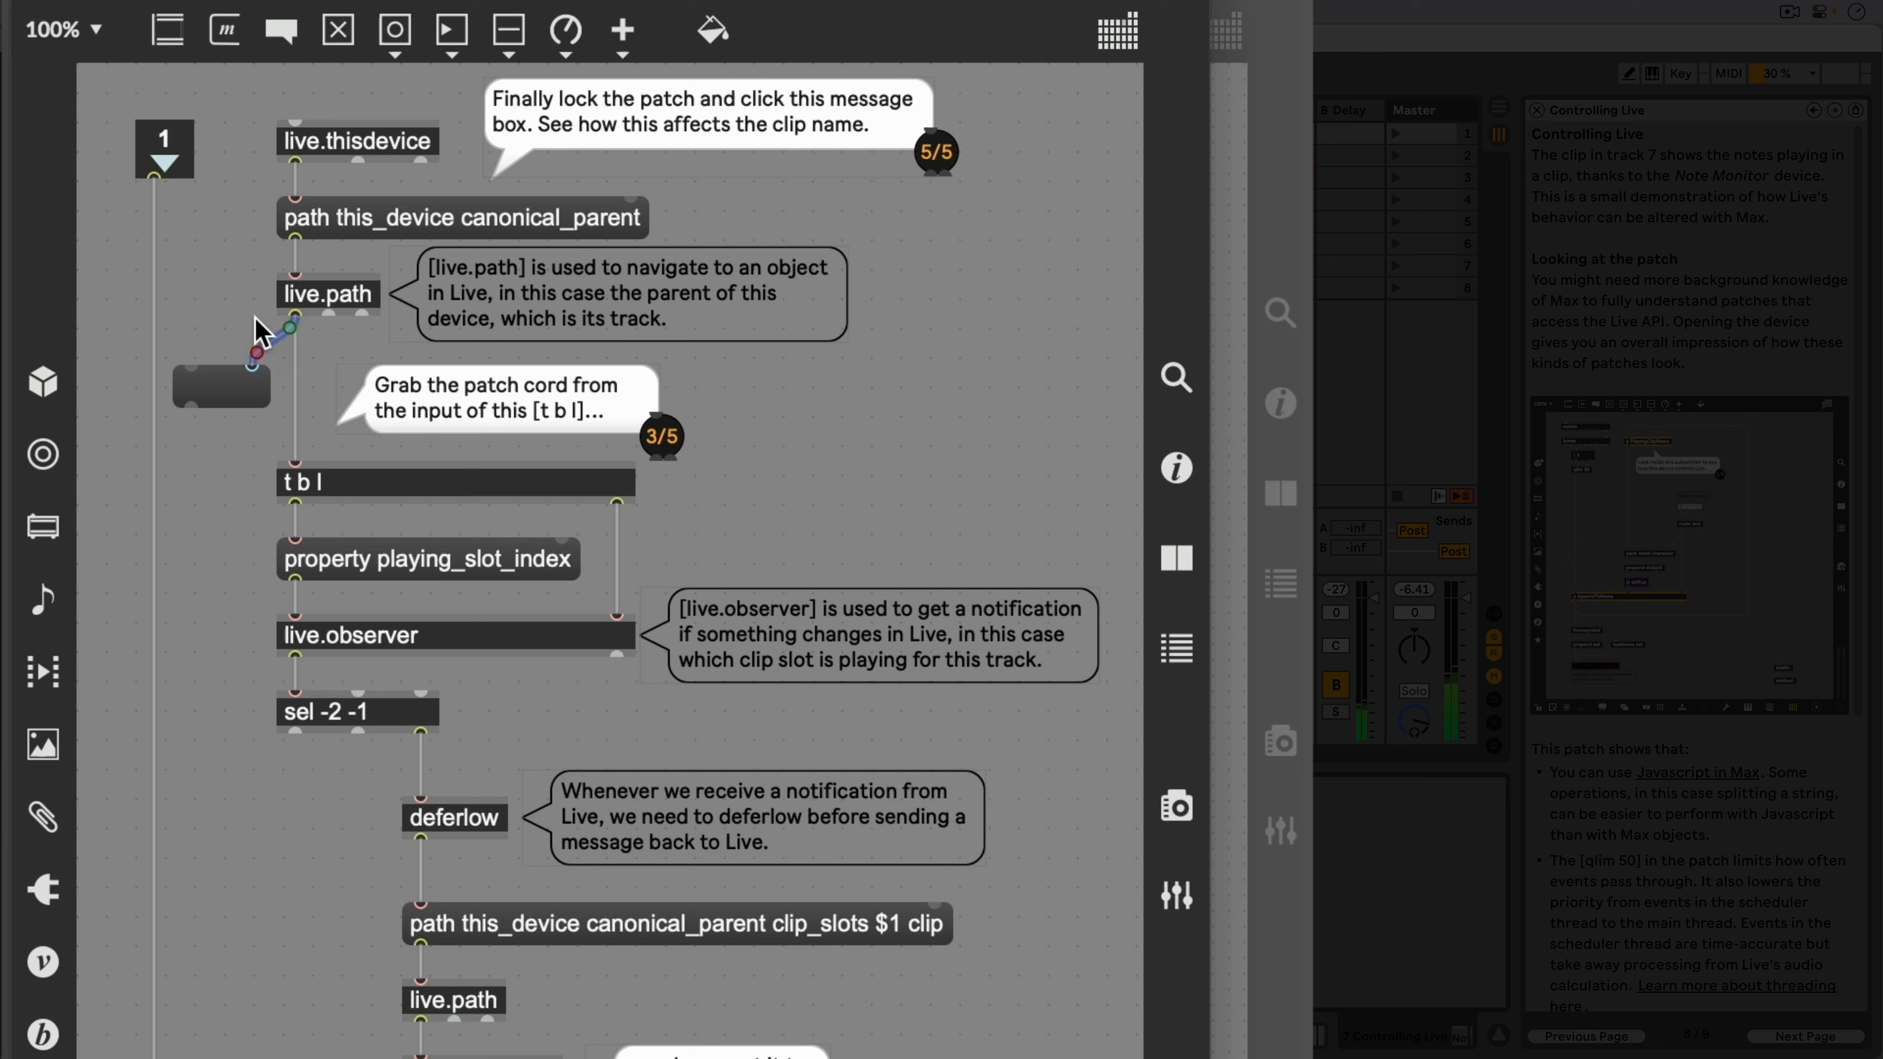
mouse_move(312, 264)
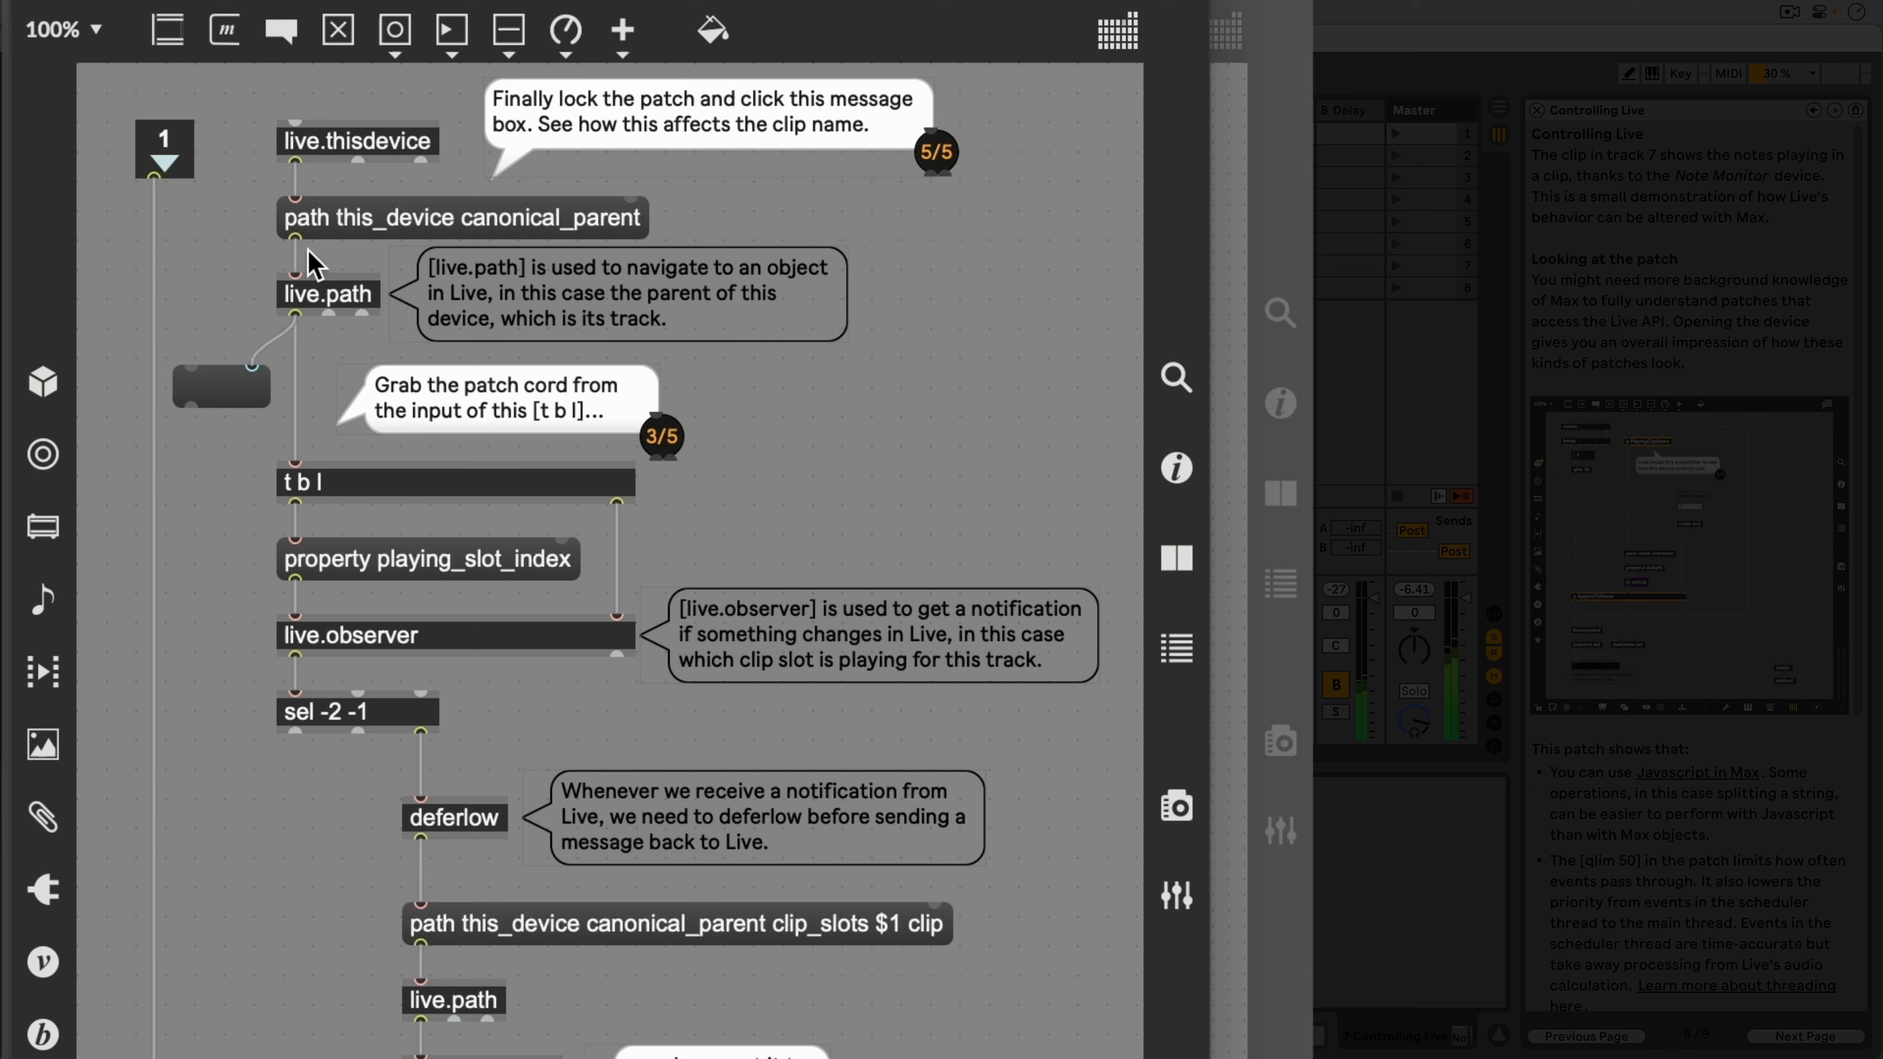
mouse_move(402, 261)
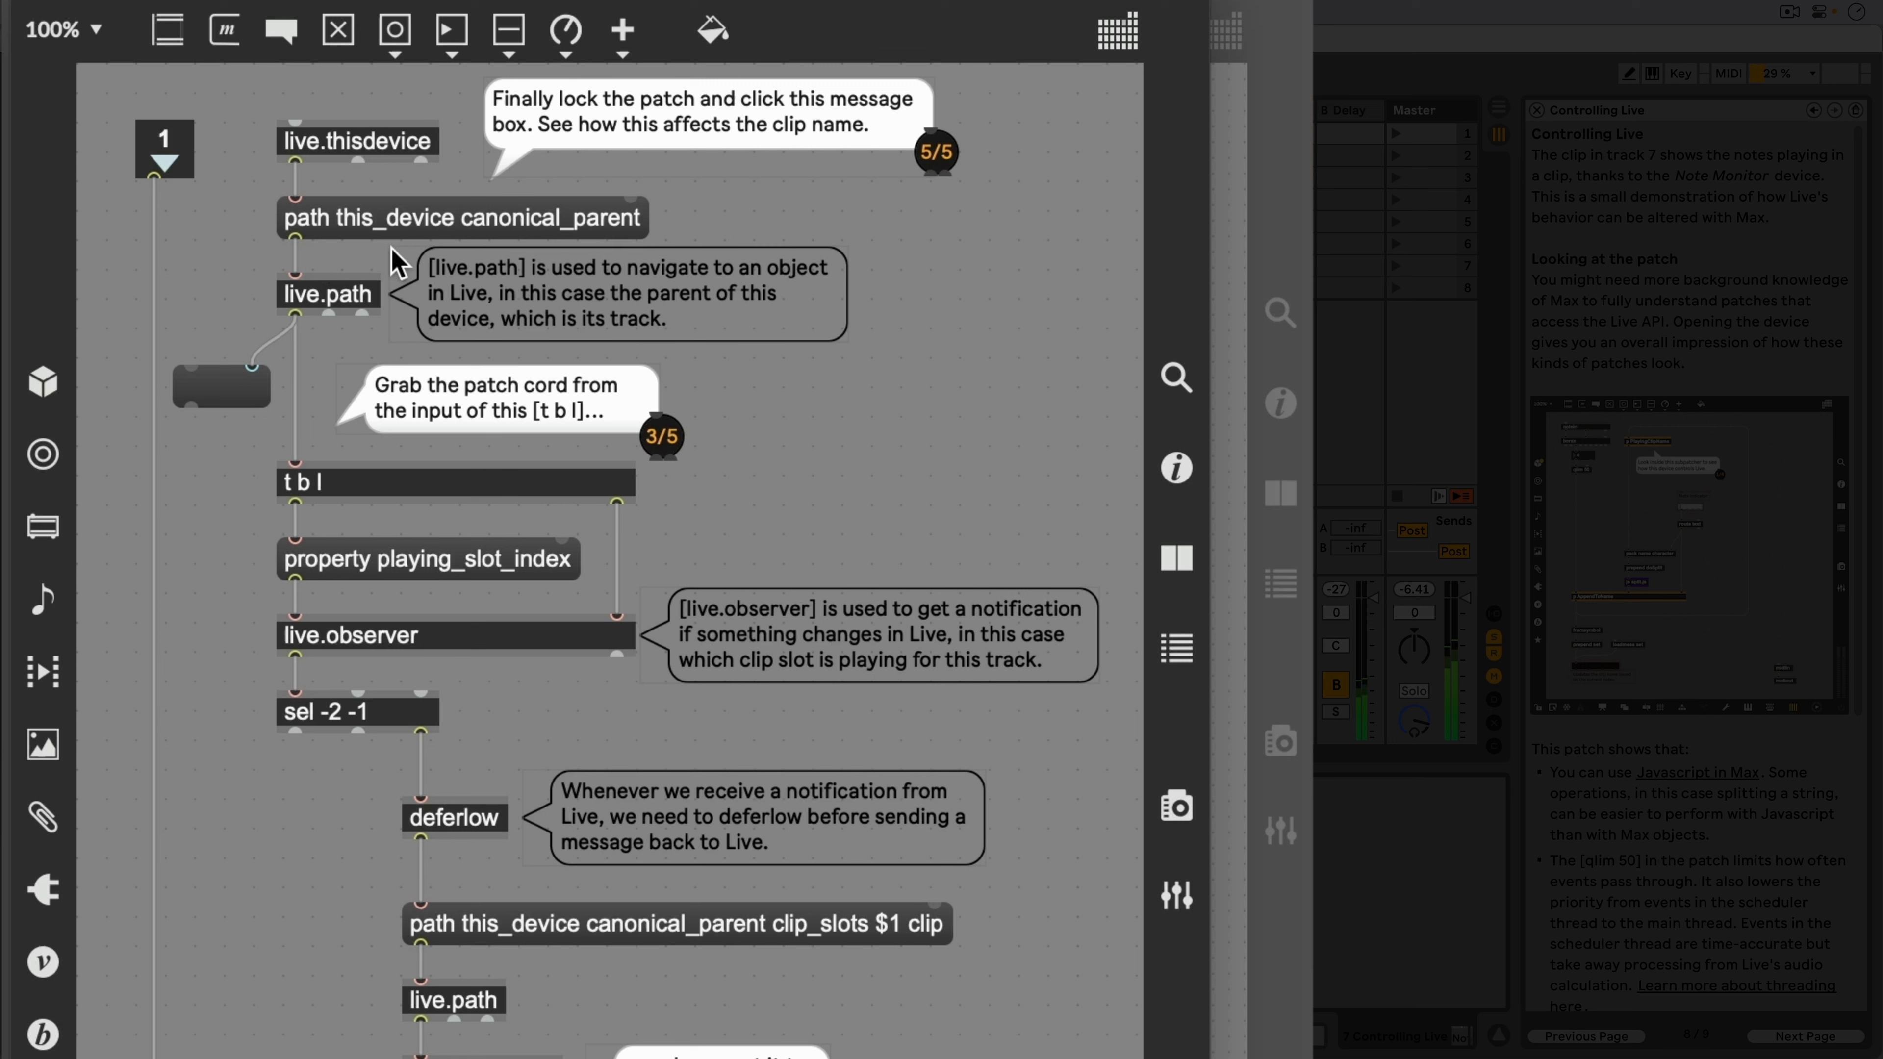
mouse_move(514, 258)
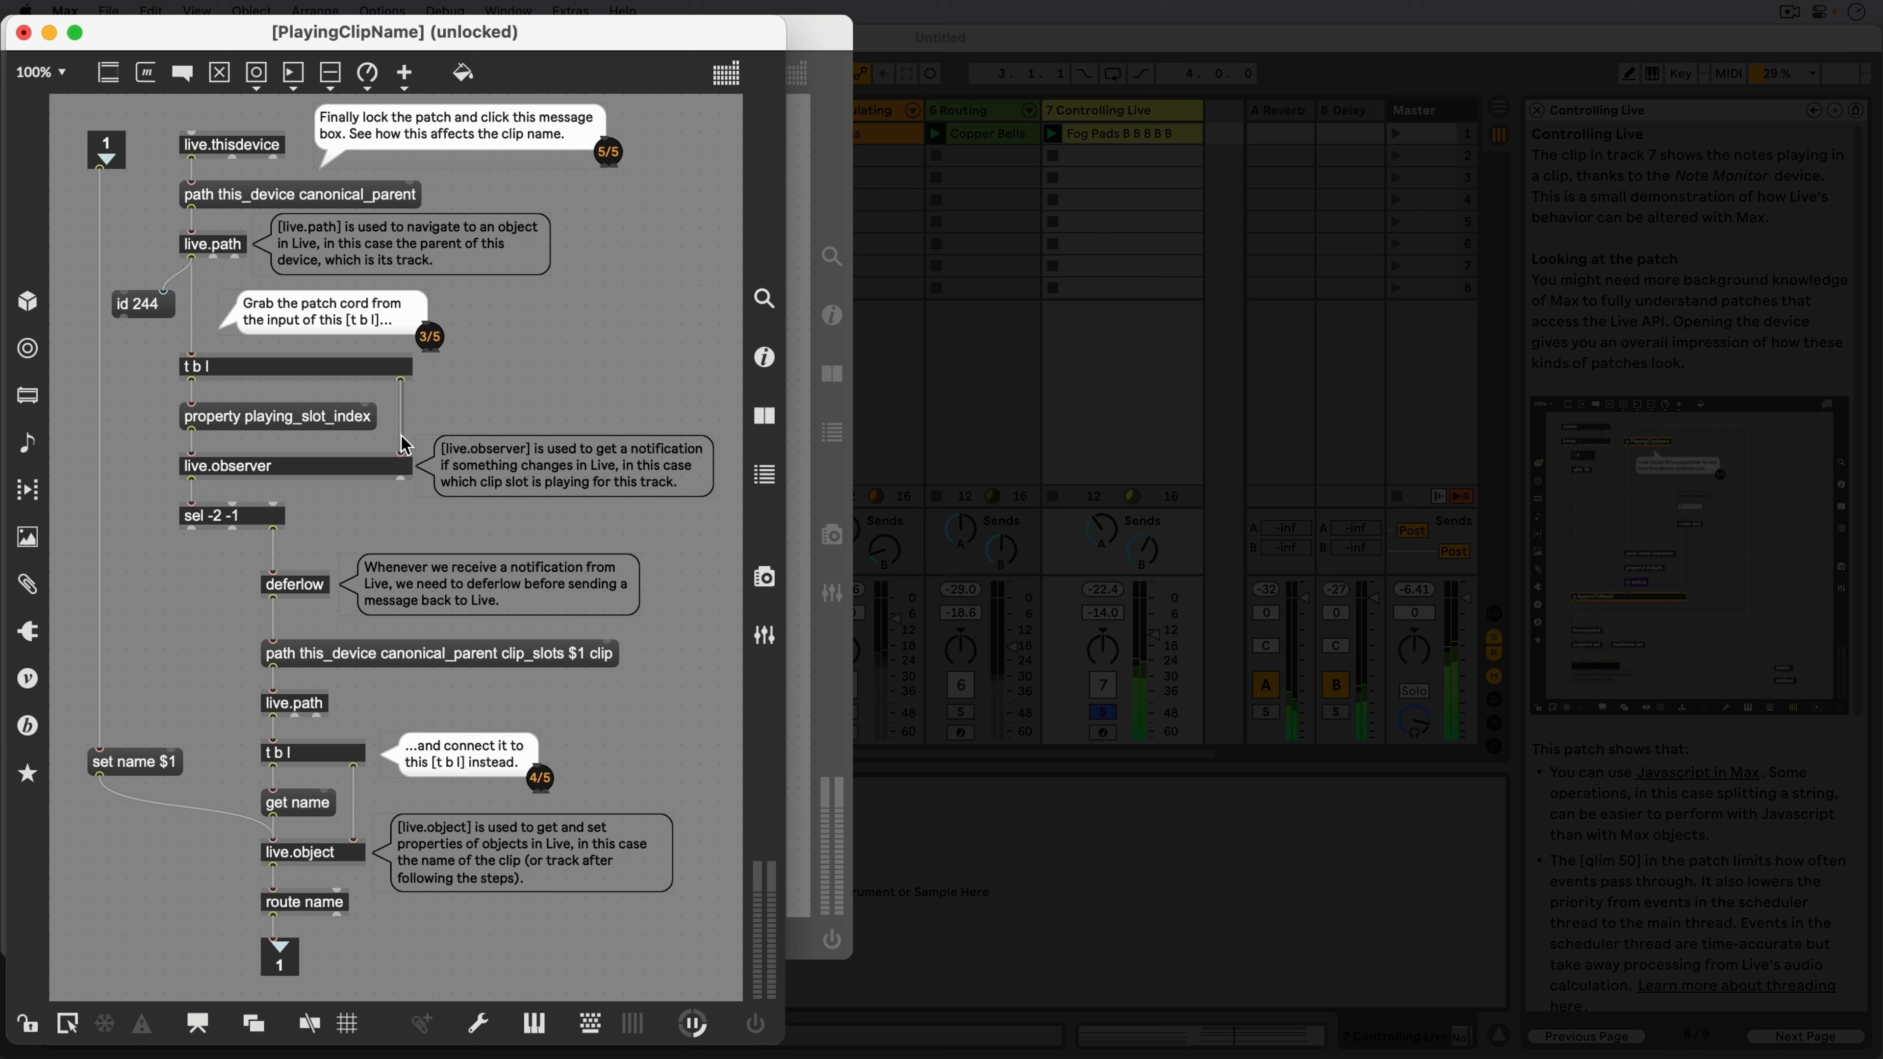
mouse_move(400, 453)
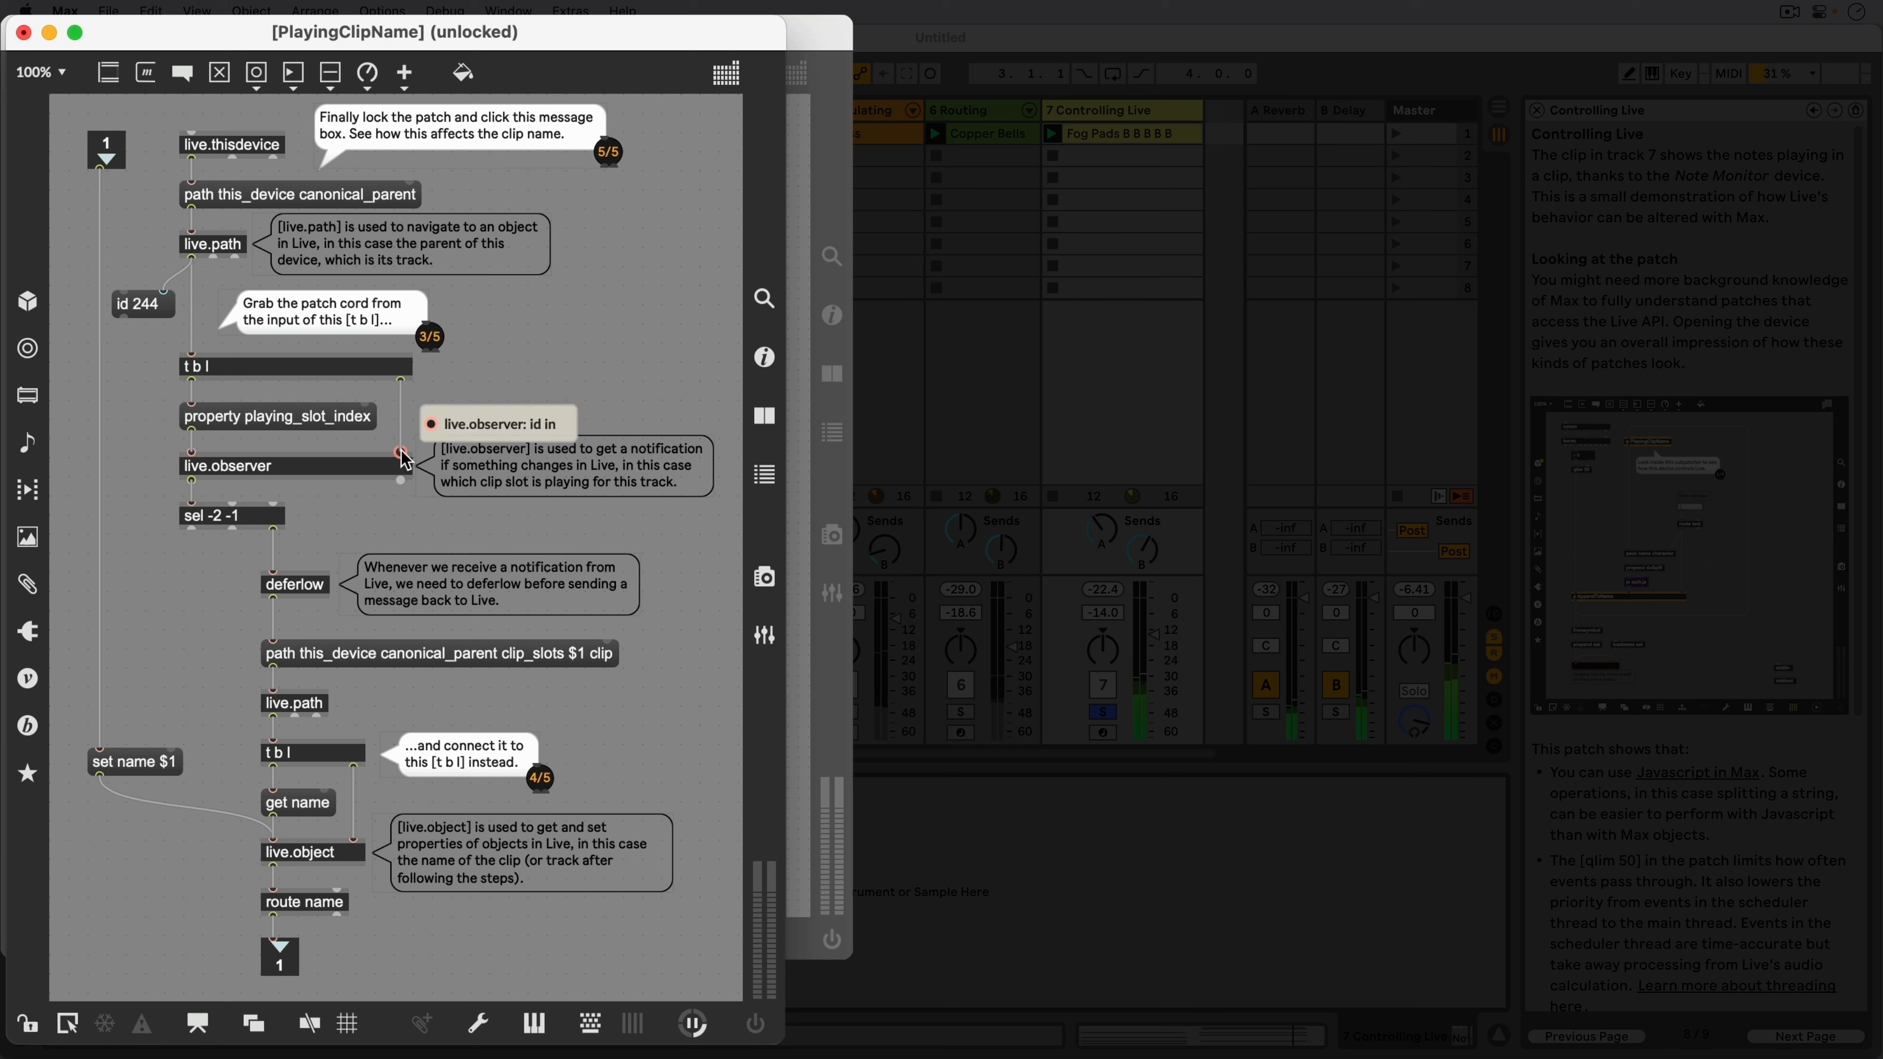
mouse_move(250, 441)
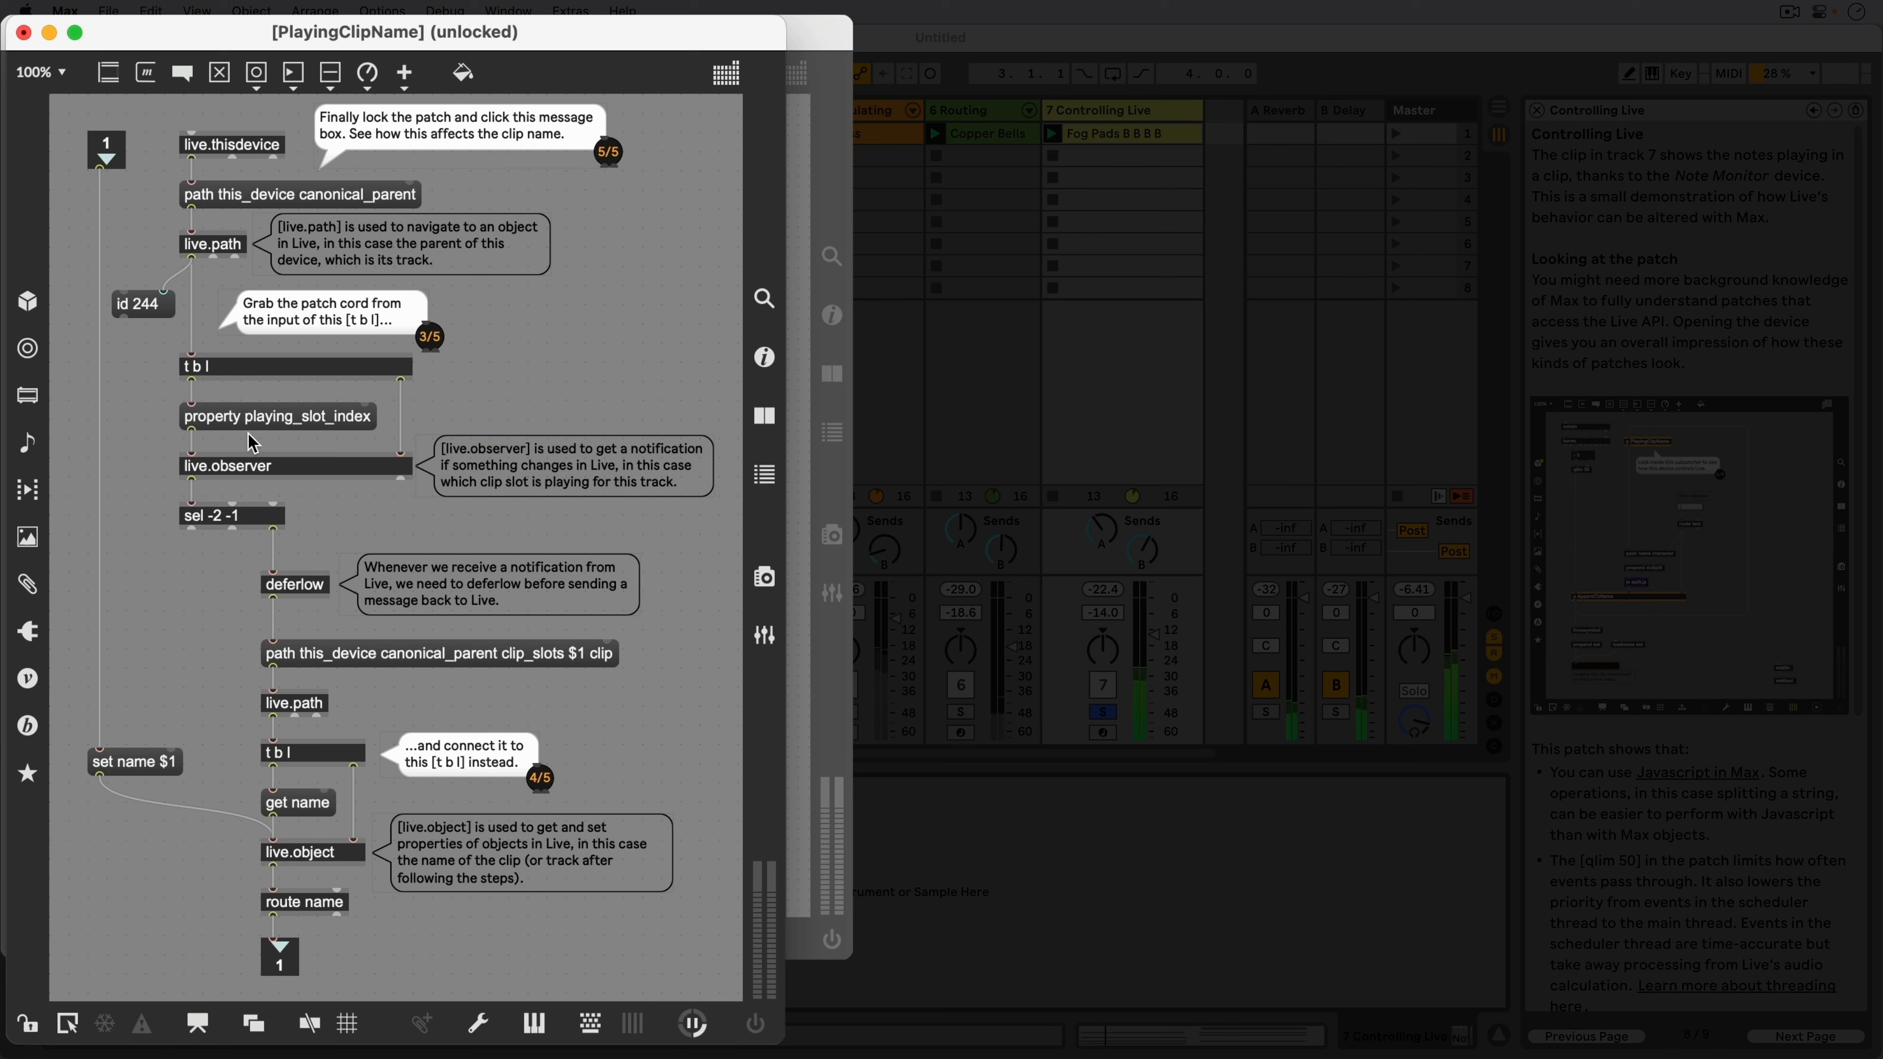
mouse_move(368, 445)
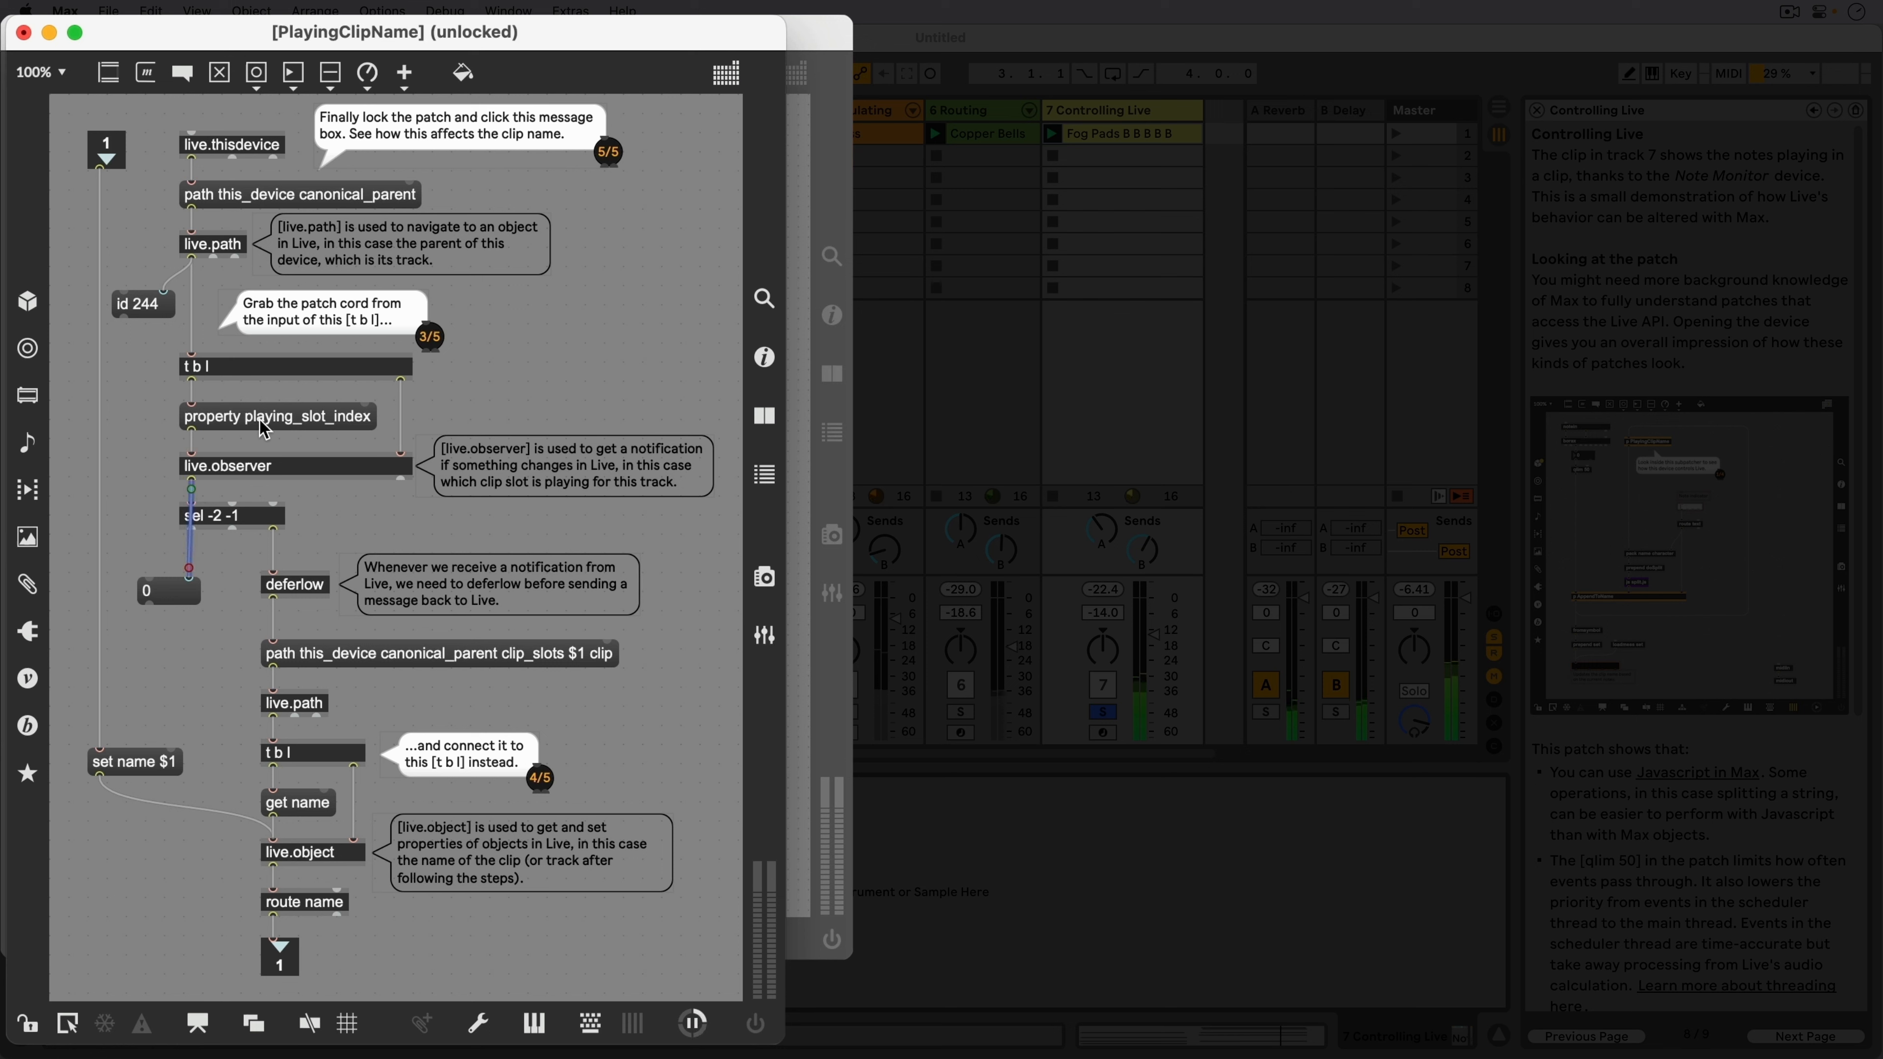
mouse_move(272, 536)
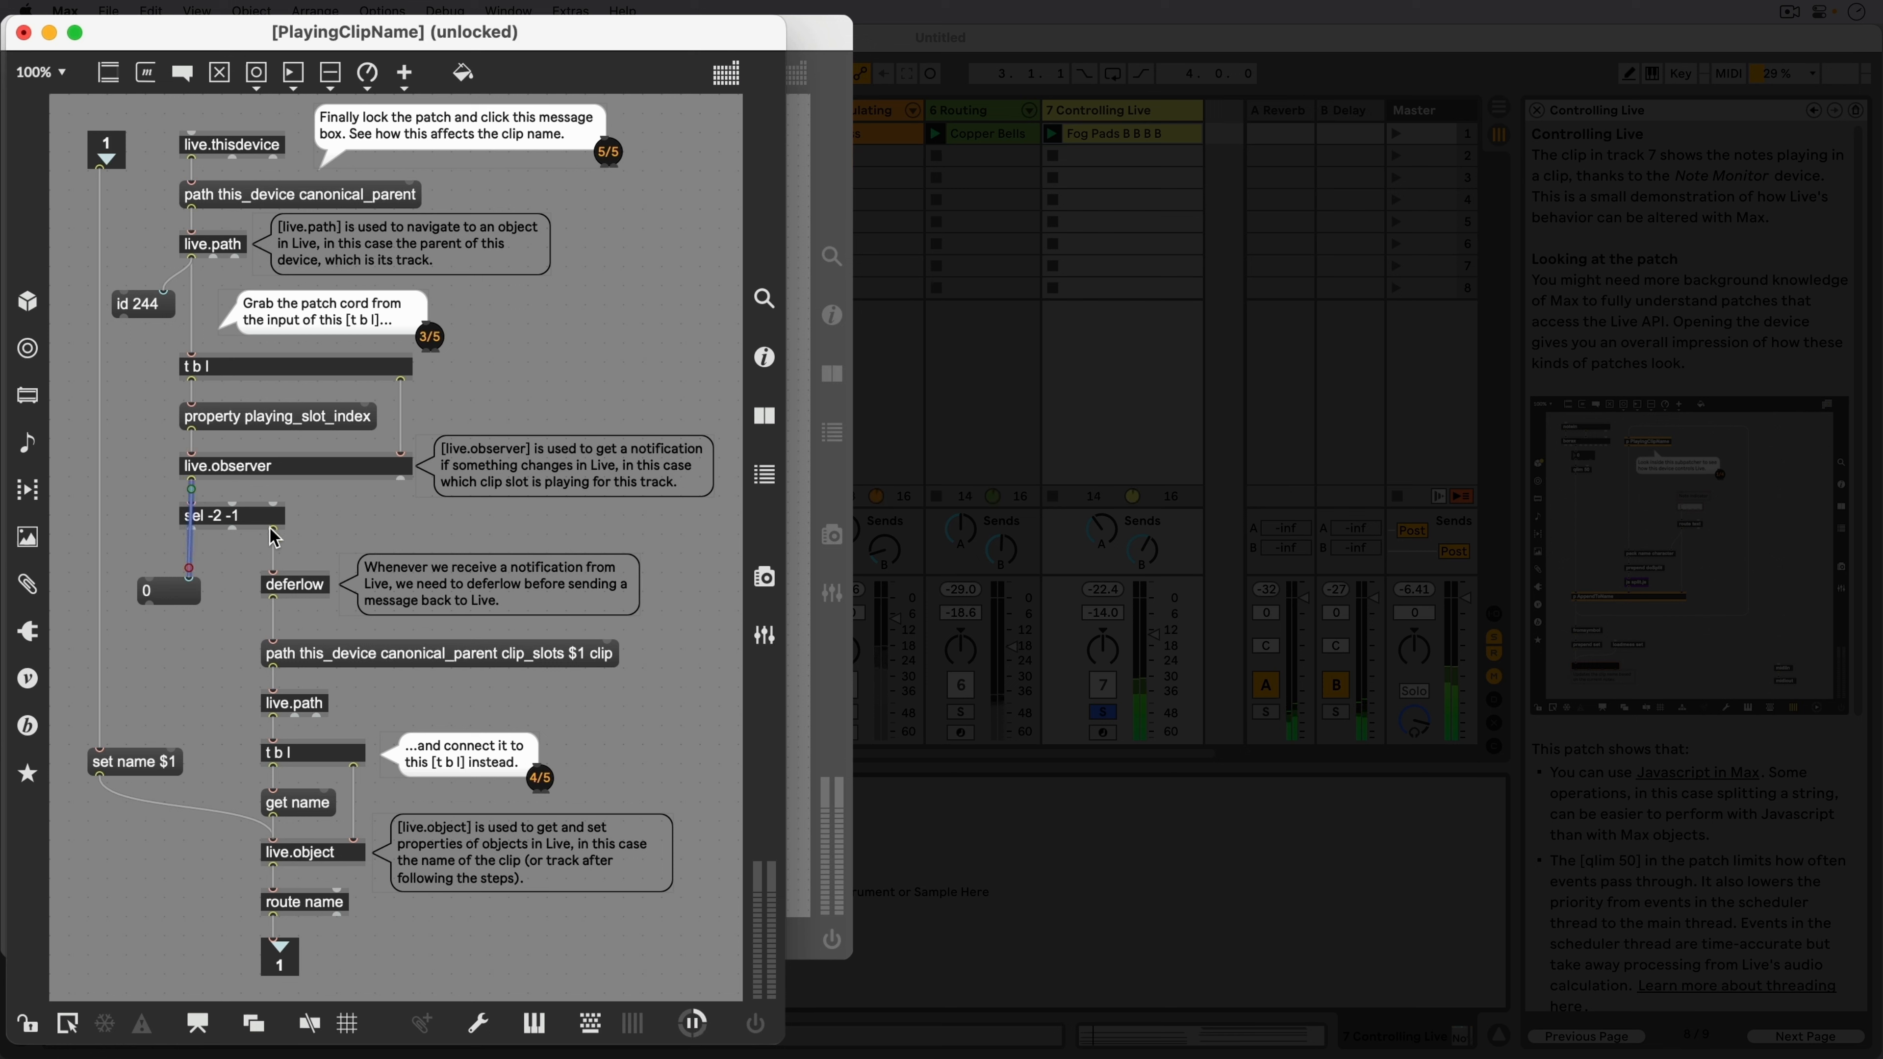
mouse_move(272, 702)
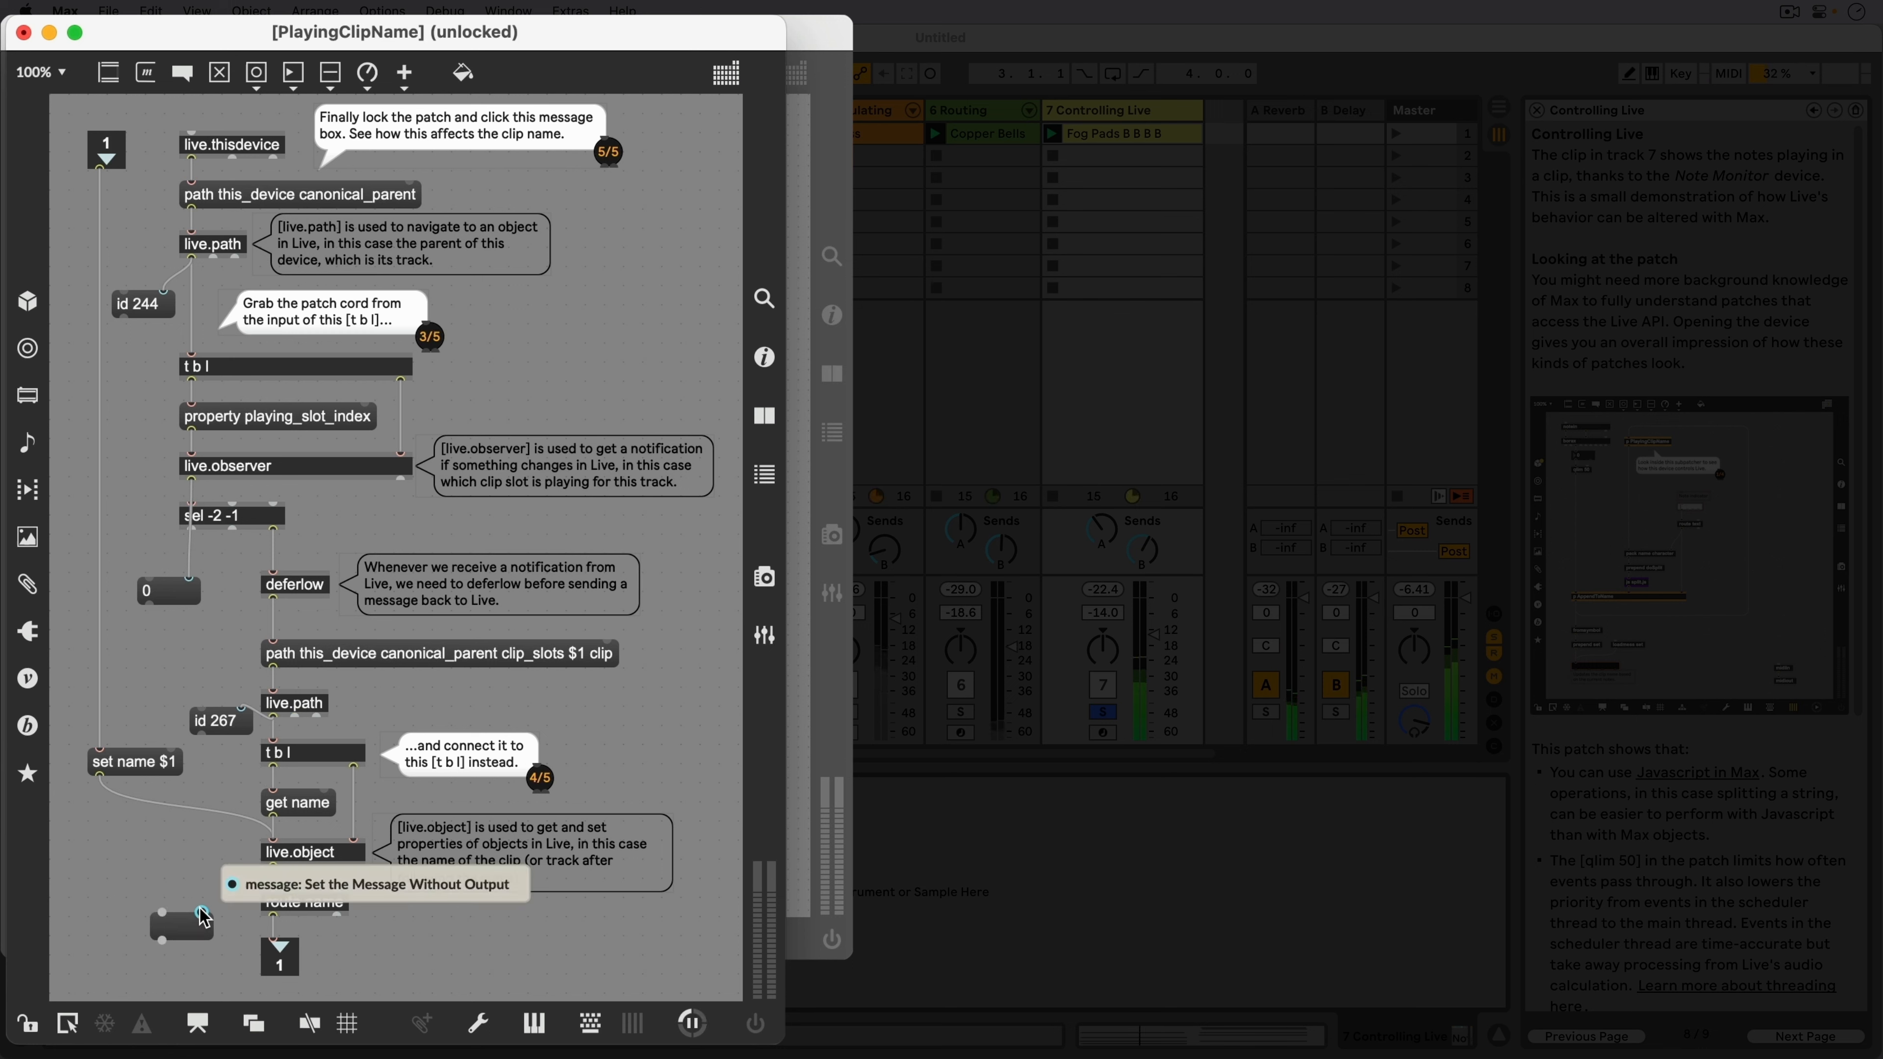
Step: Reroute the lower t b l trigger to the track's live.path so the name box reads 7 Controlling Live
left_click(182, 922)
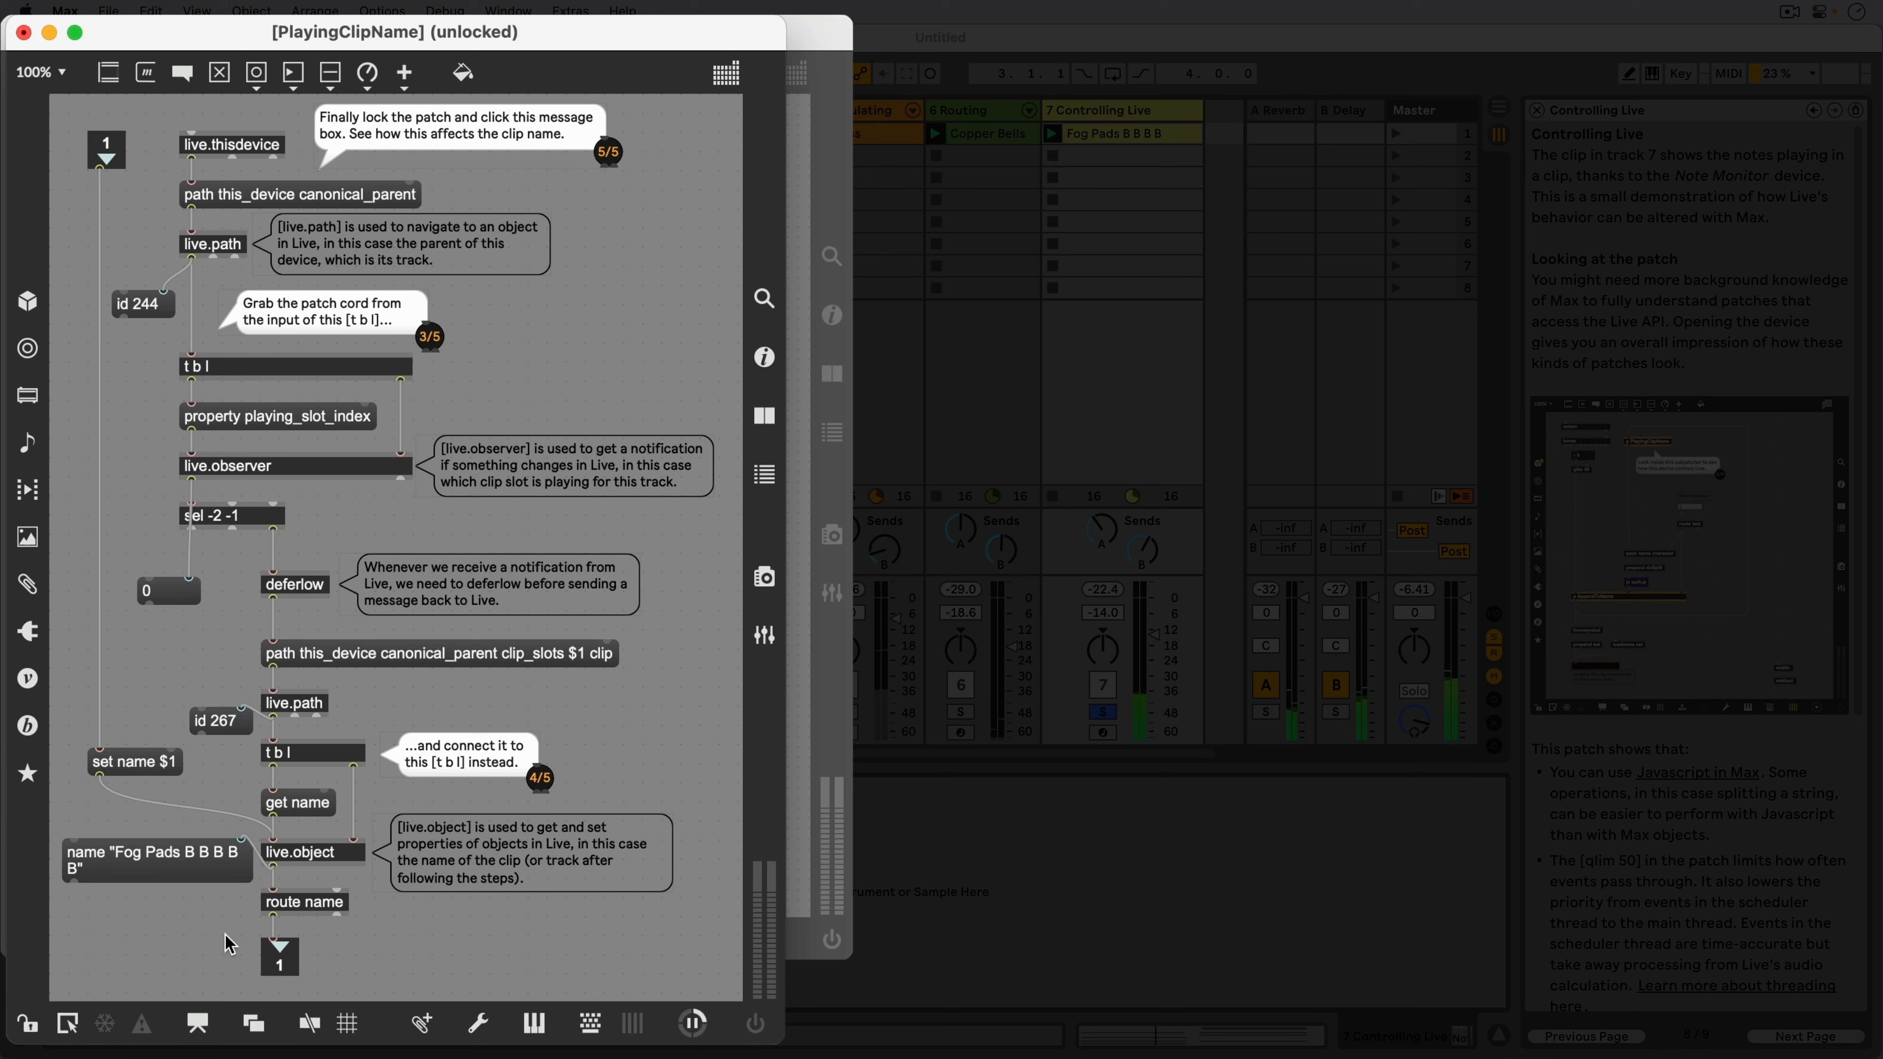
mouse_move(215, 321)
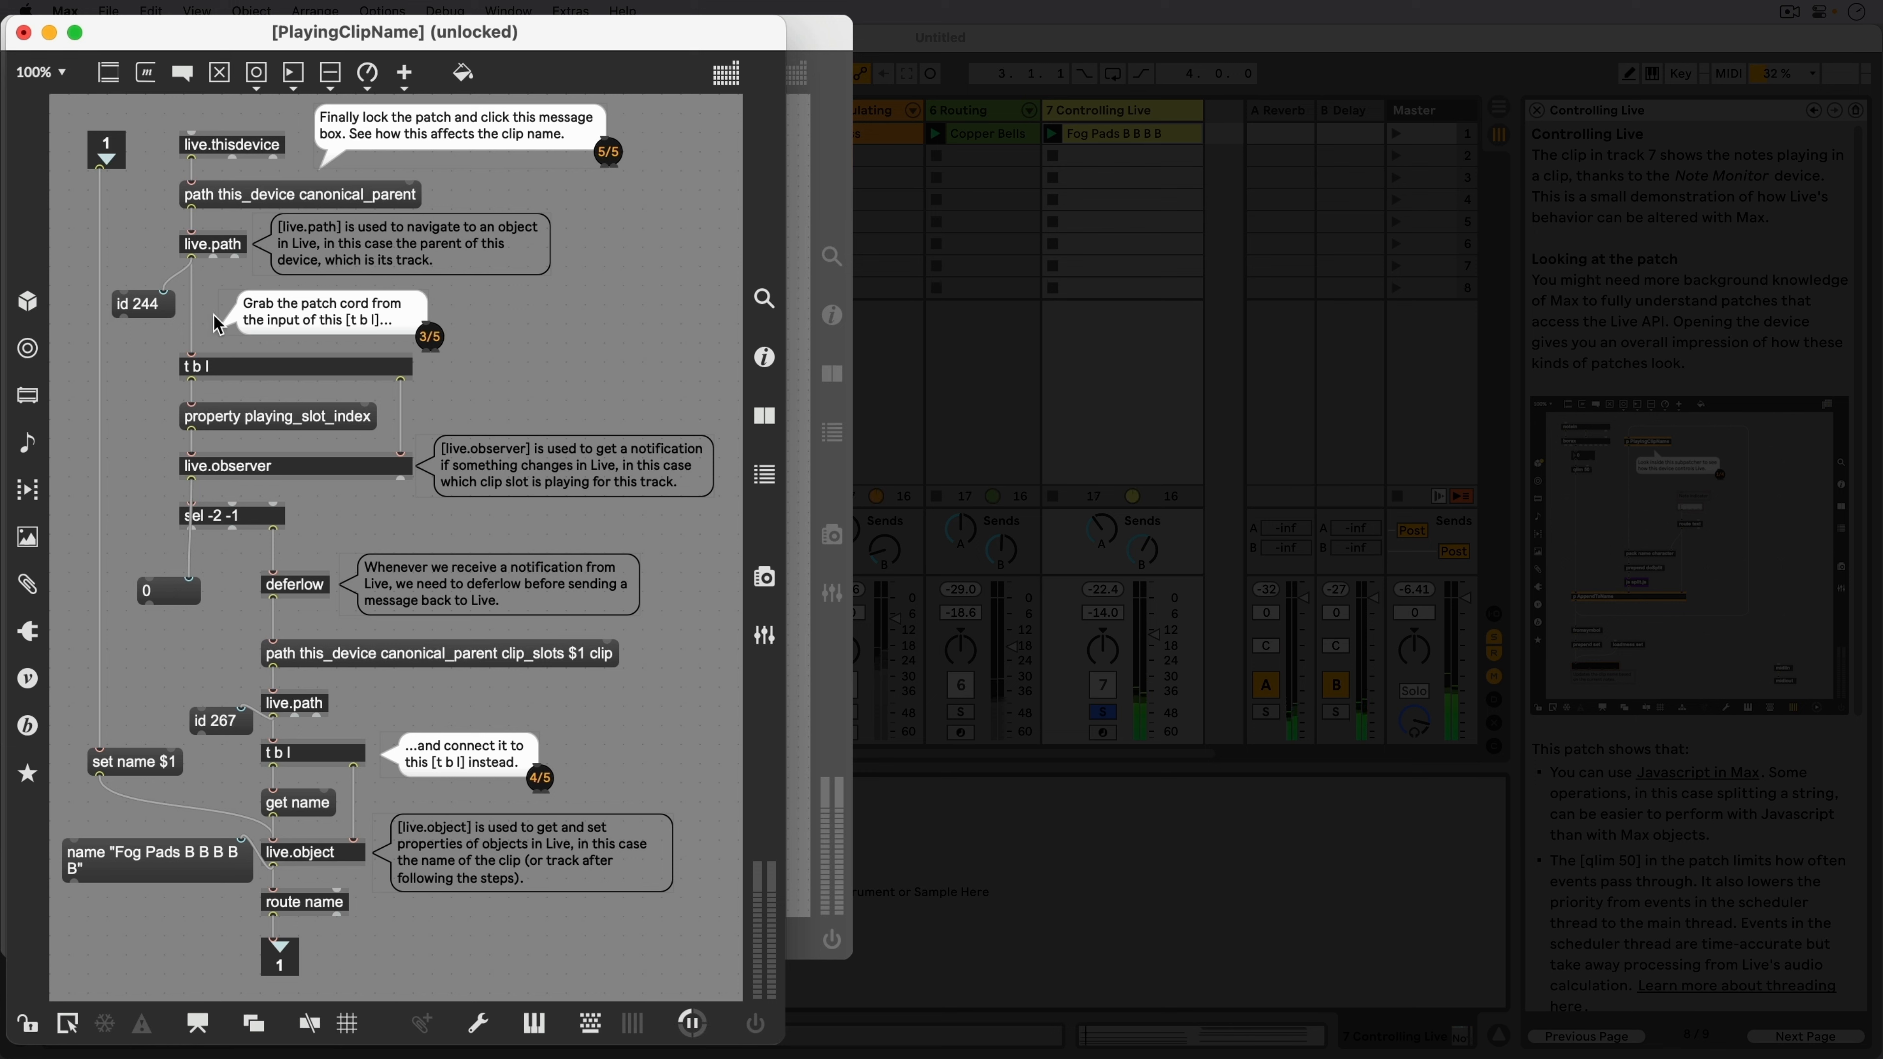
mouse_move(196, 324)
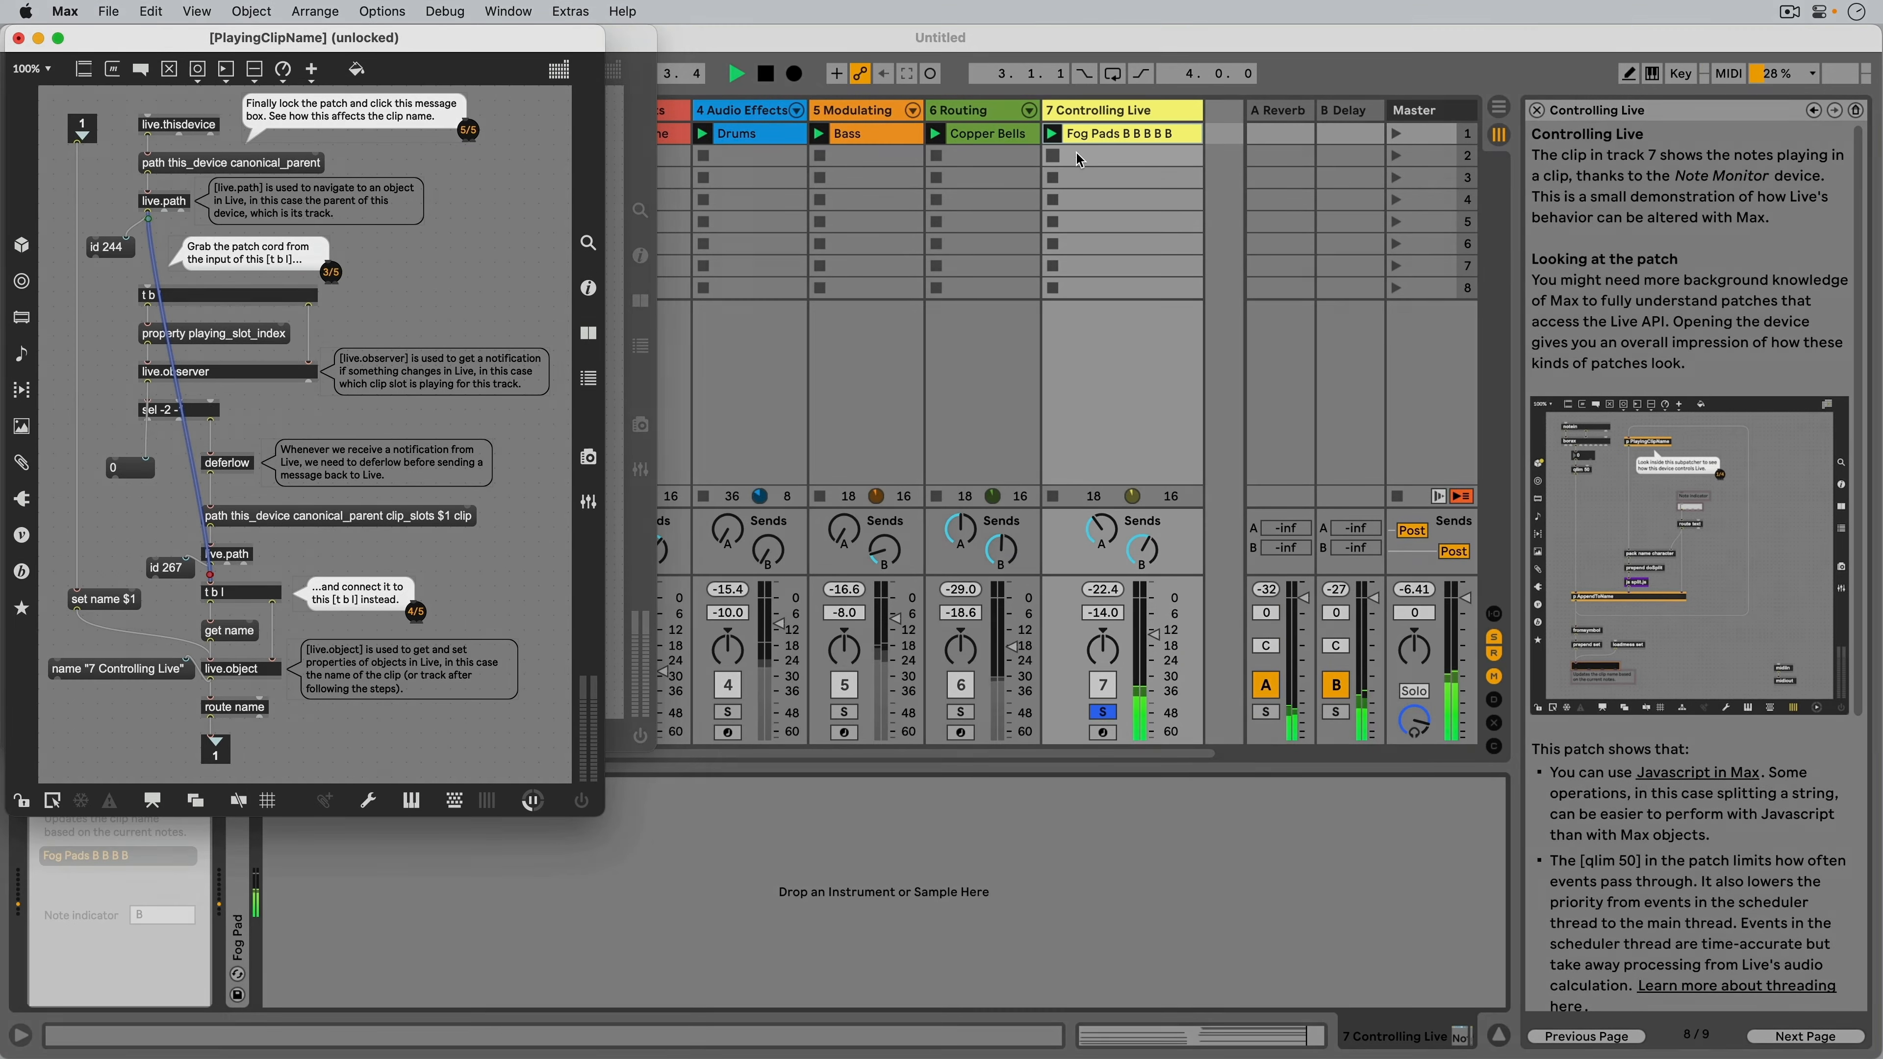
Step: Lock the subpatcher and fire set name $1 so note letters append to track 7's name
left_click(1129, 133)
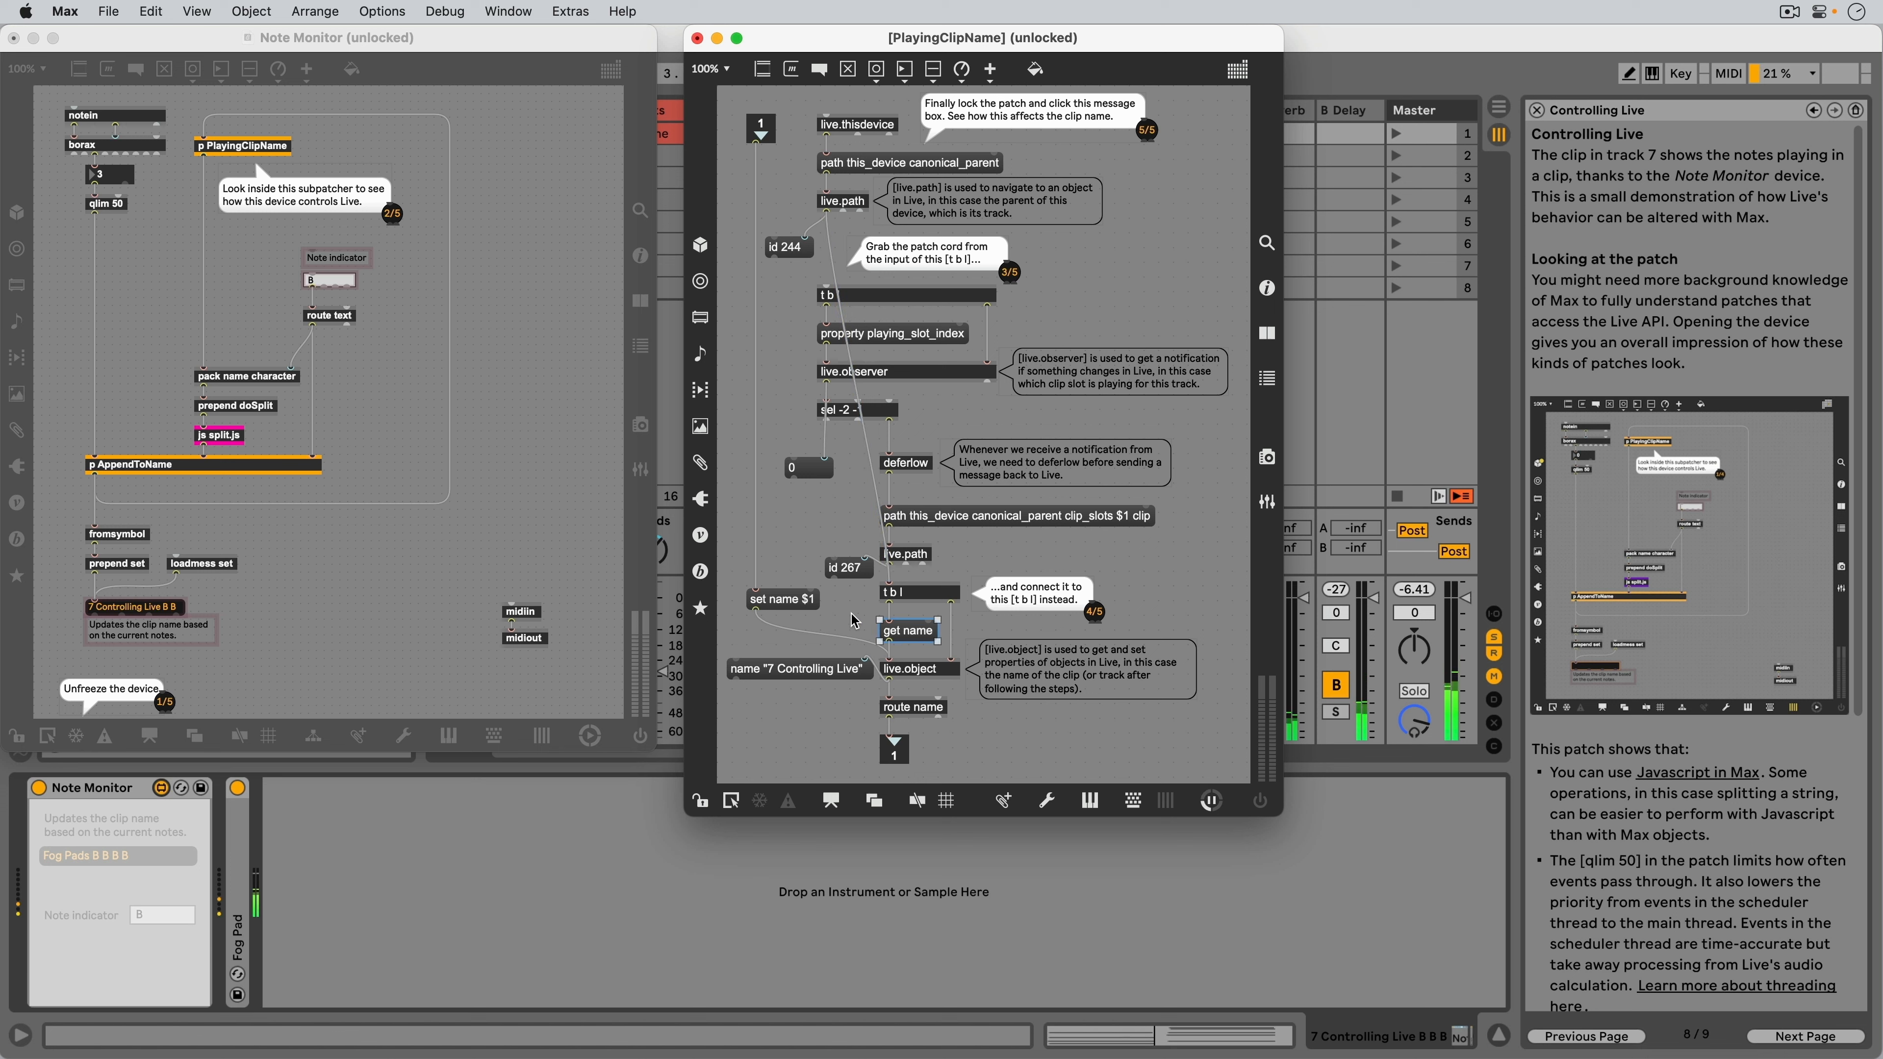
left_click(781, 598)
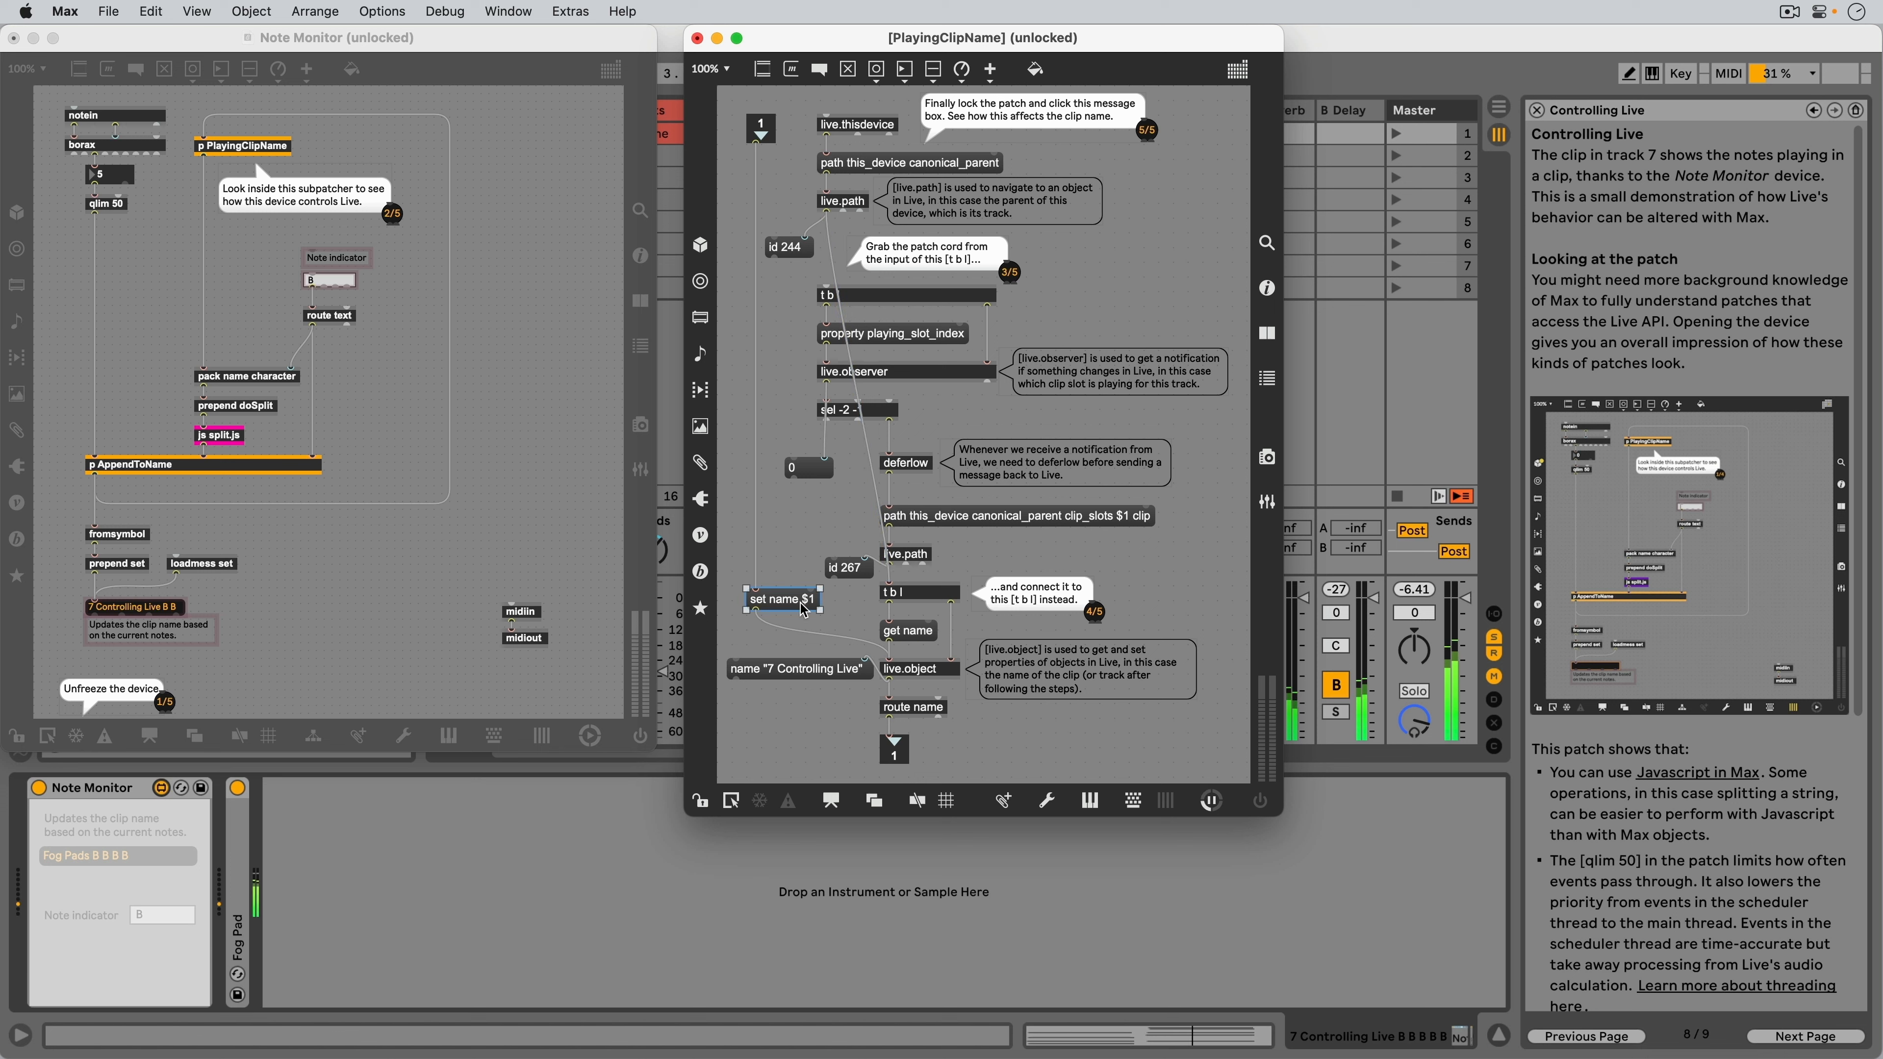